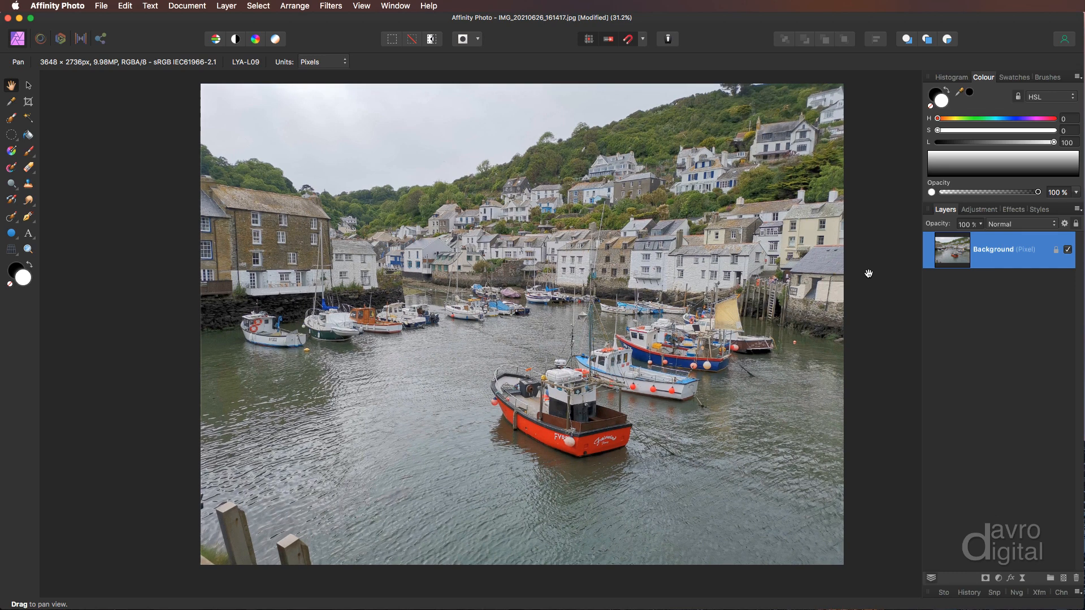
Step: Show the empty Macro panel next to the harbour photo via View > Studio
{"action": "left_click", "coordinate": [361, 6]}
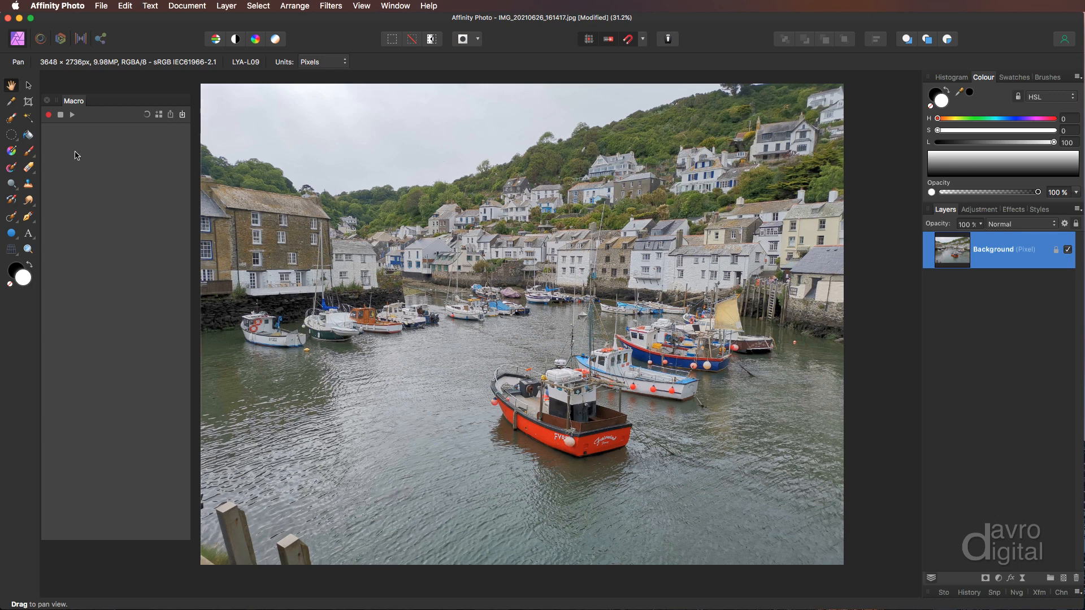
{"action": "mouse_move", "coordinate": [49, 115]}
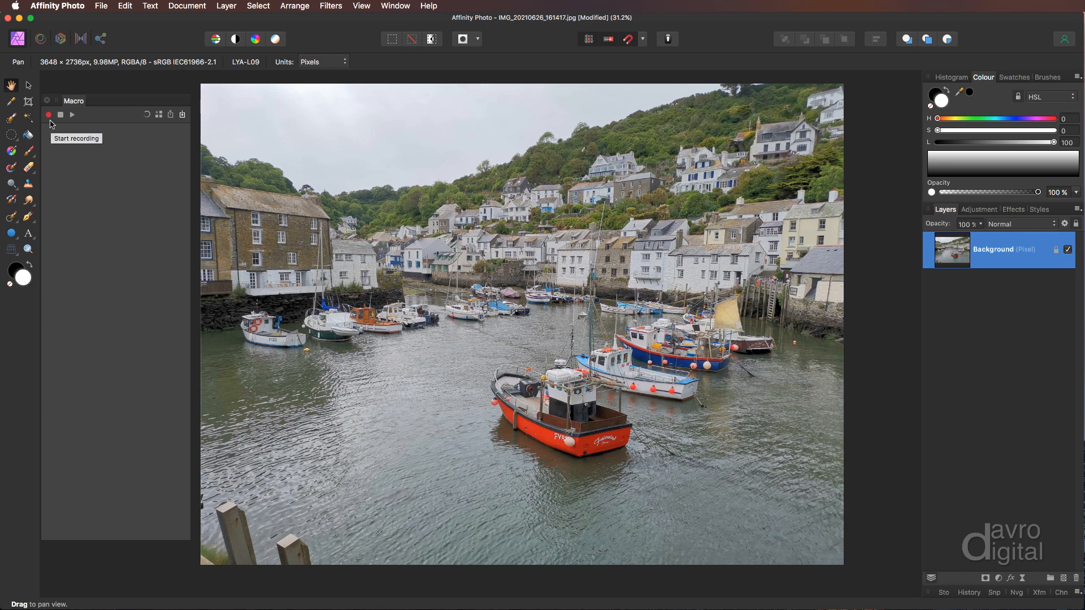
{"action": "left_click", "coordinate": [47, 114]}
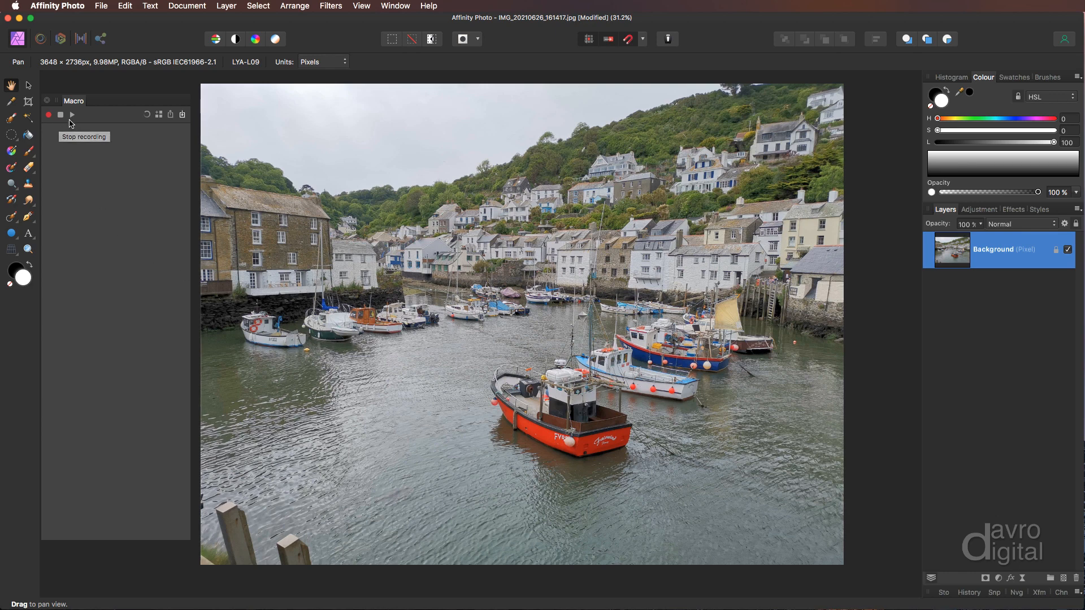
{"action": "mouse_move", "coordinate": [157, 114]}
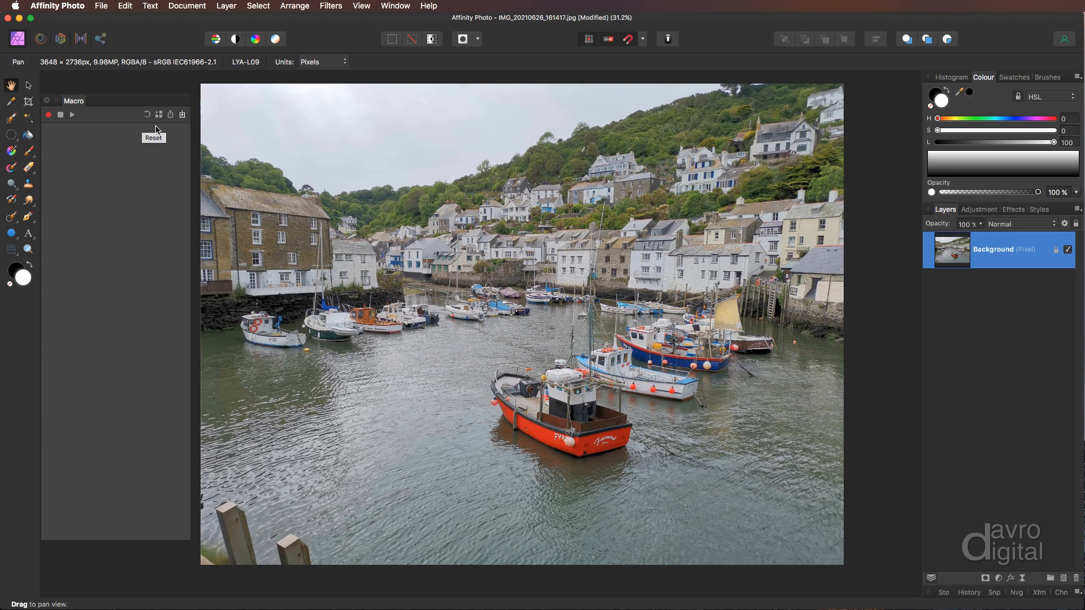
{"action": "mouse_move", "coordinate": [170, 114]}
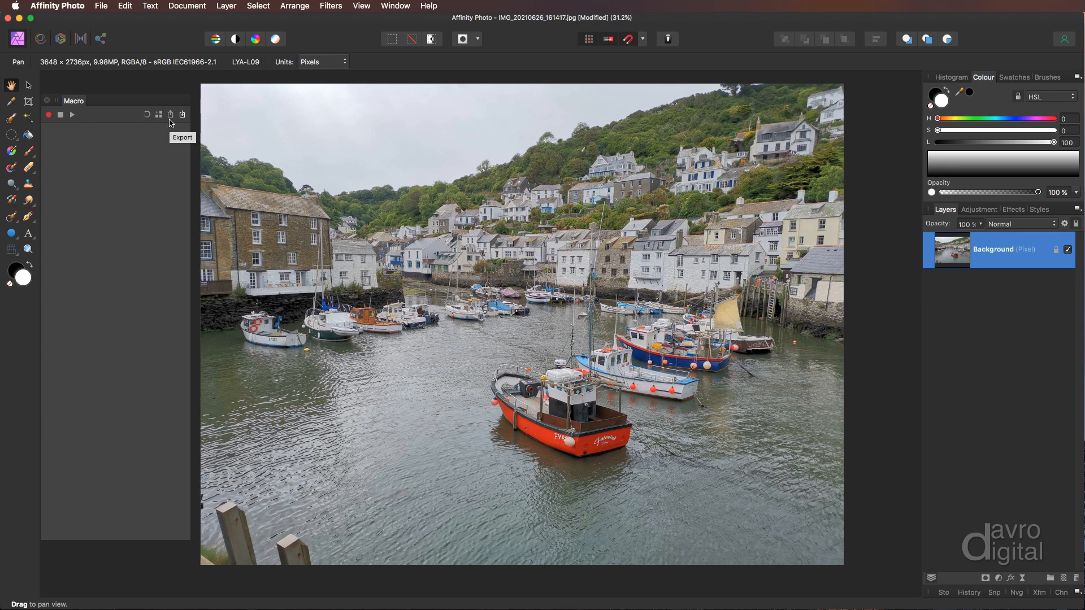
{"action": "mouse_move", "coordinate": [182, 114]}
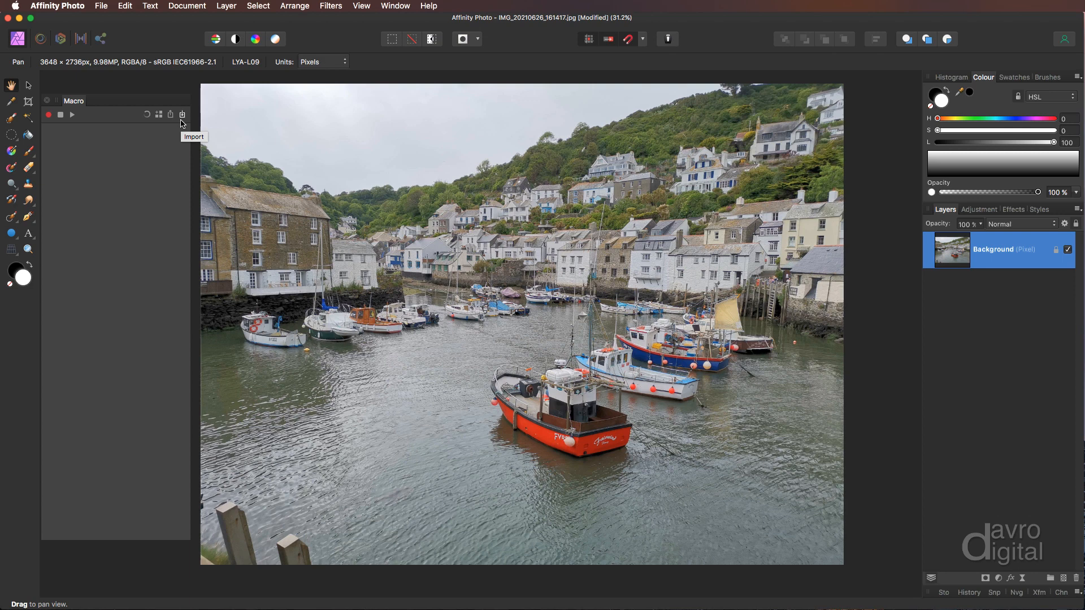
{"action": "mouse_move", "coordinate": [179, 136]}
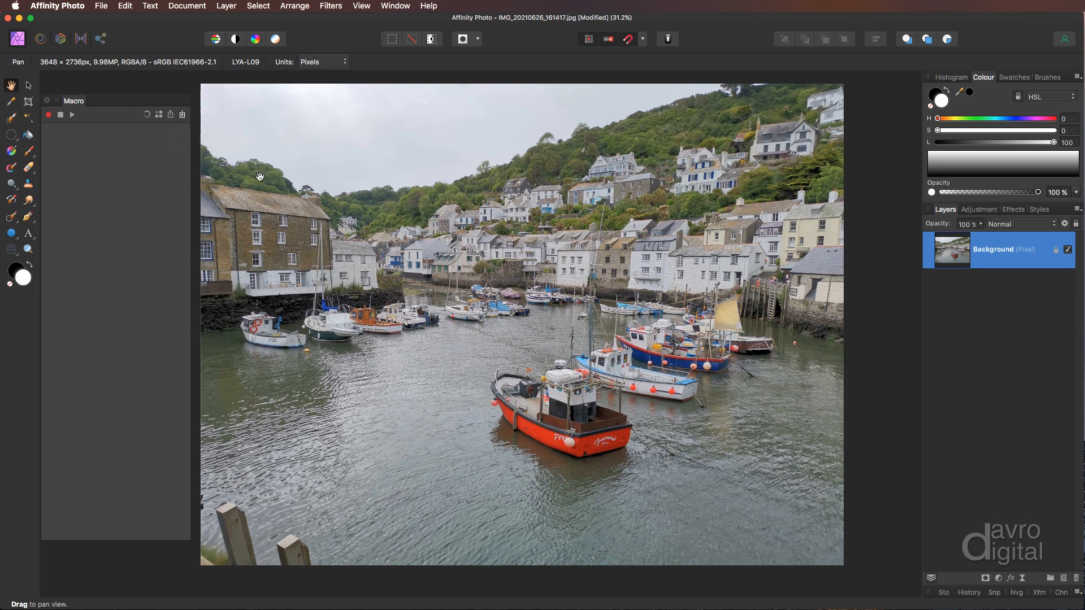
{"action": "mouse_move", "coordinate": [252, 180]}
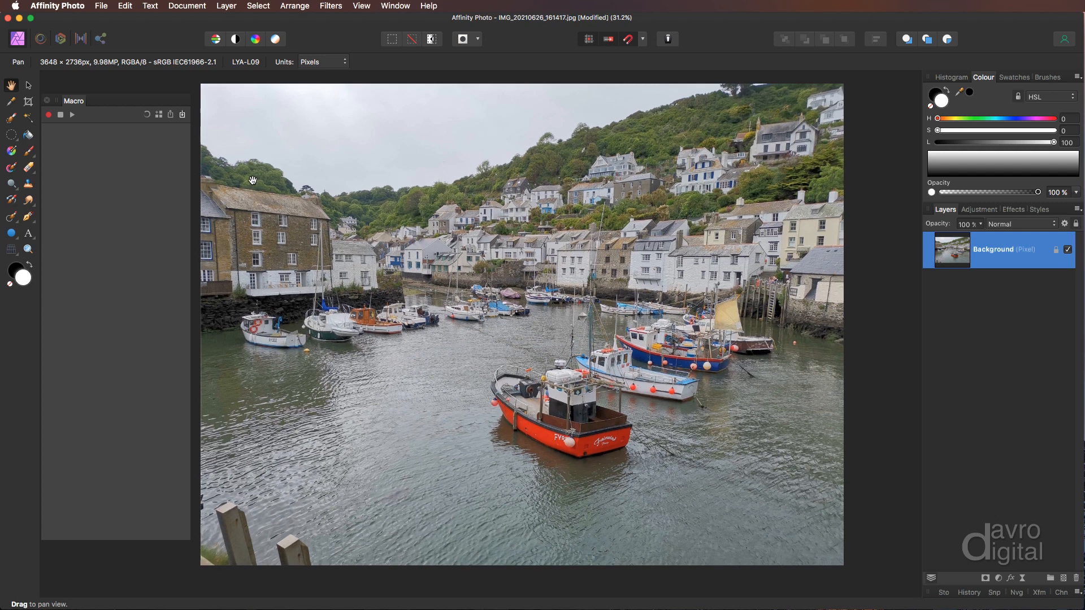
{"action": "mouse_move", "coordinate": [48, 126]}
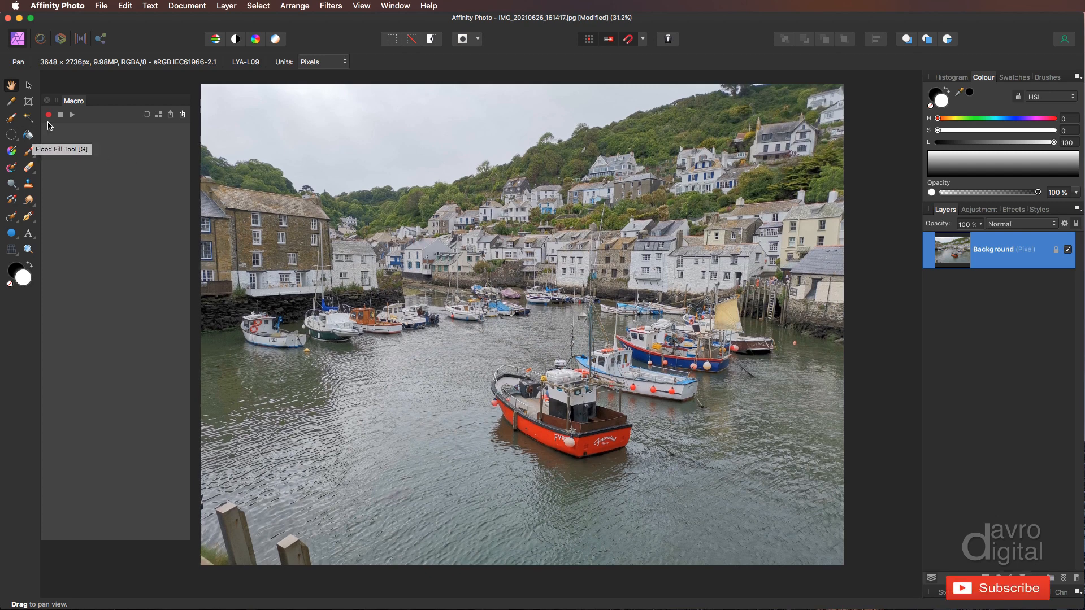
{"action": "mouse_move", "coordinate": [47, 115]}
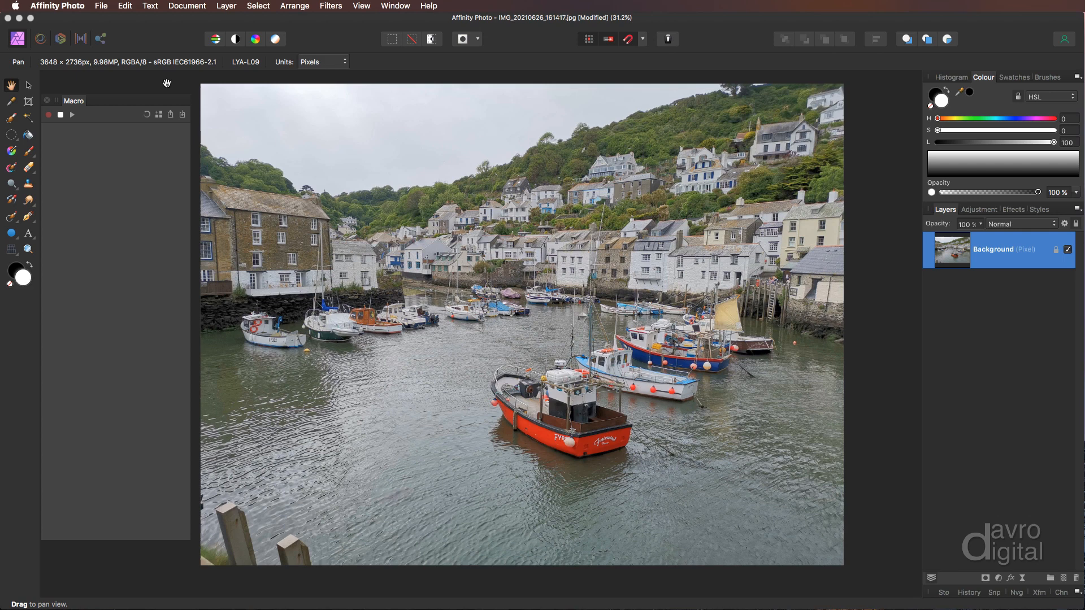
Step: Begin recording and add an HSL layer with Saturation Shift at minimum for black and white
{"action": "left_click", "coordinate": [225, 6]}
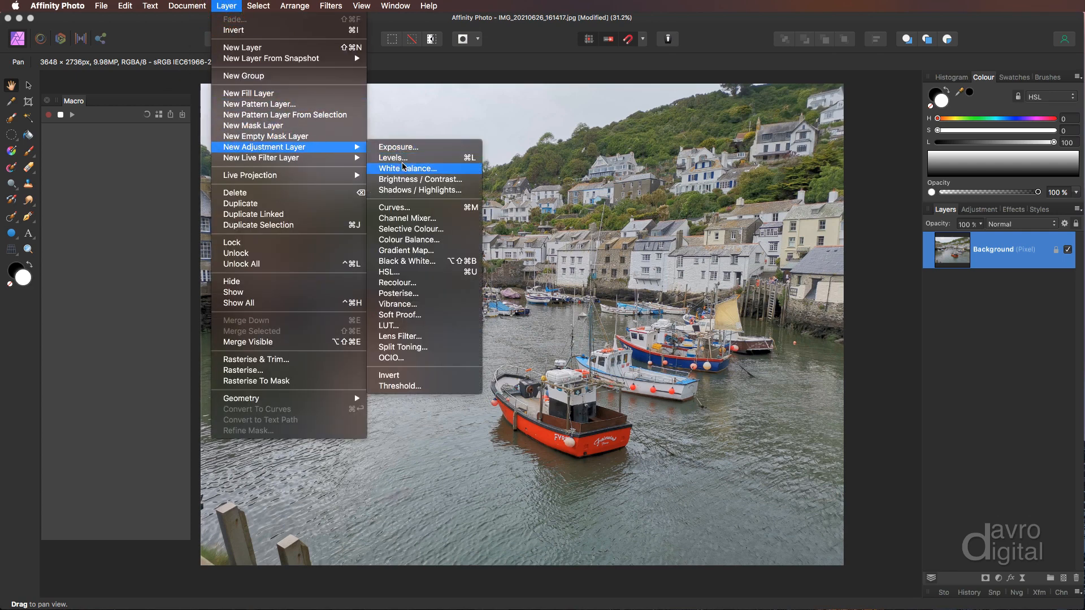
{"action": "left_click", "coordinate": [389, 272]}
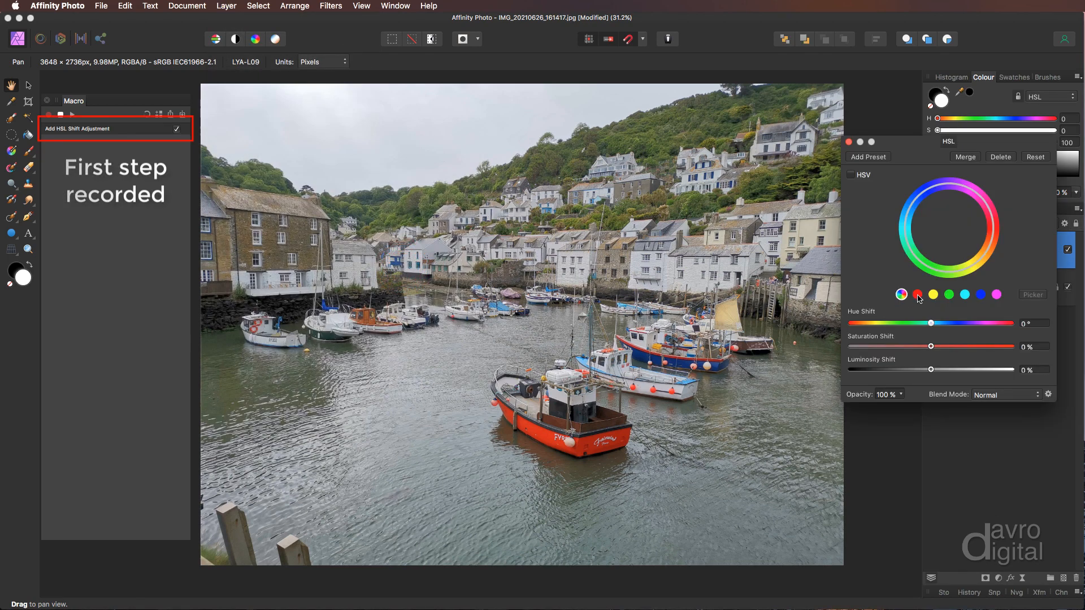
{"action": "left_click", "coordinate": [902, 294]}
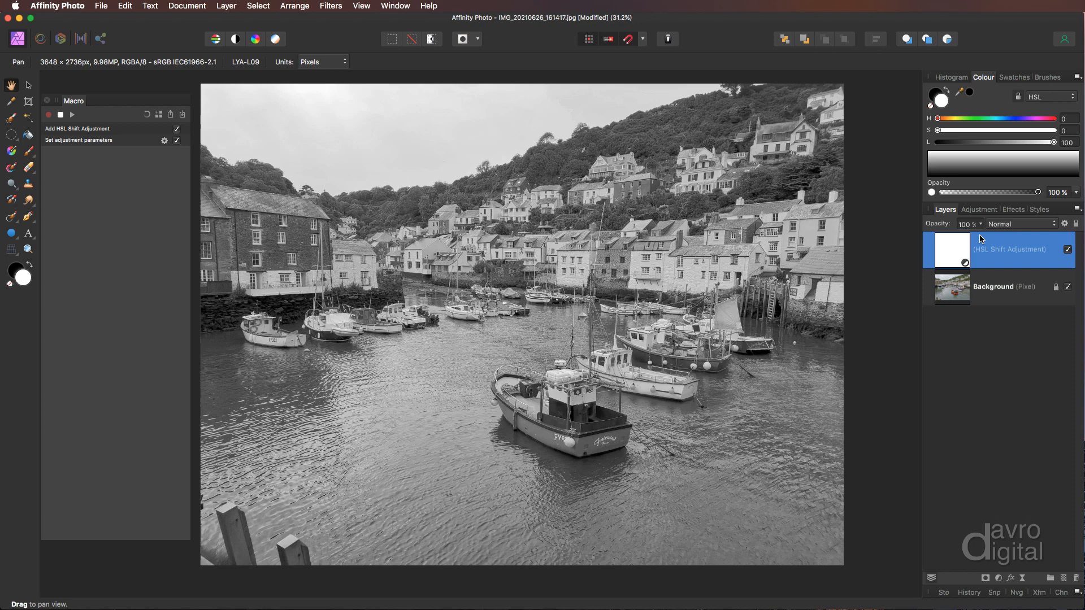
{"action": "mouse_move", "coordinate": [226, 9]}
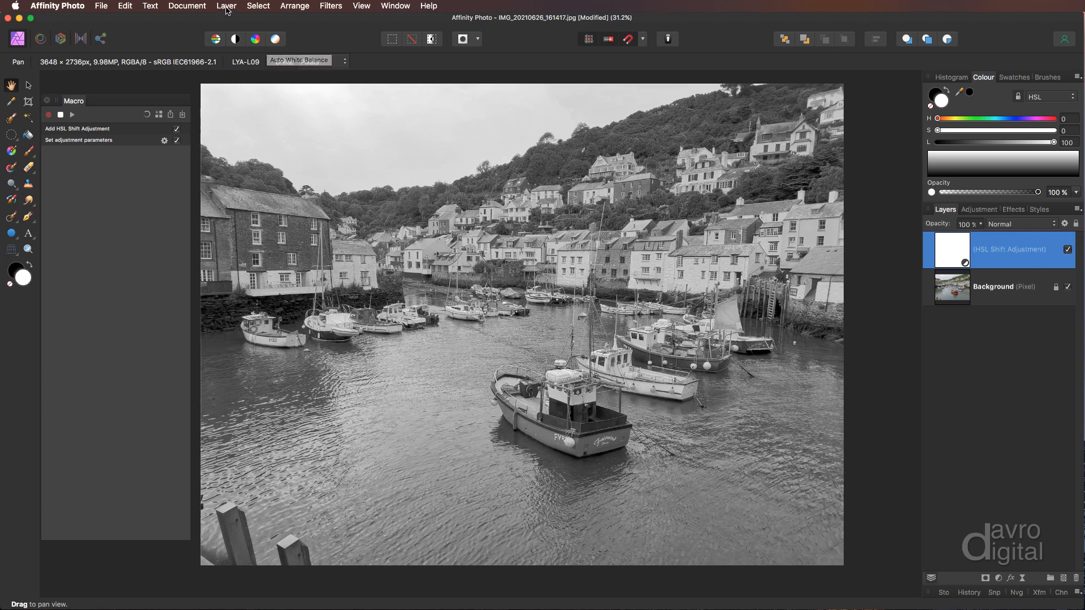
Step: Merge visible into a new inverted layer blended as Colour Dodge, washing the photo white
{"action": "left_click", "coordinate": [226, 5]}
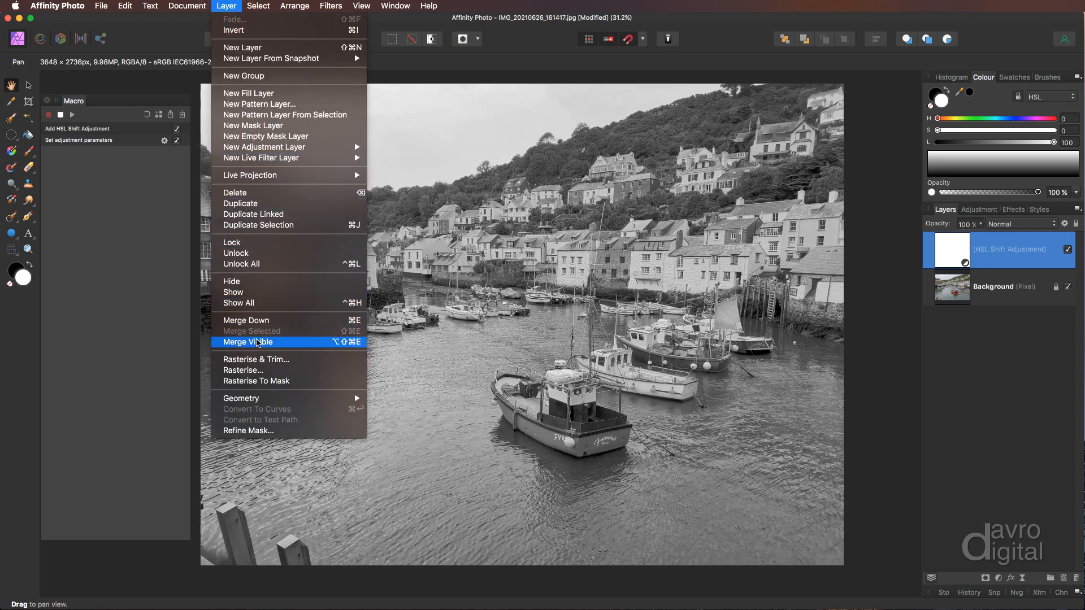
{"action": "left_click", "coordinate": [247, 342]}
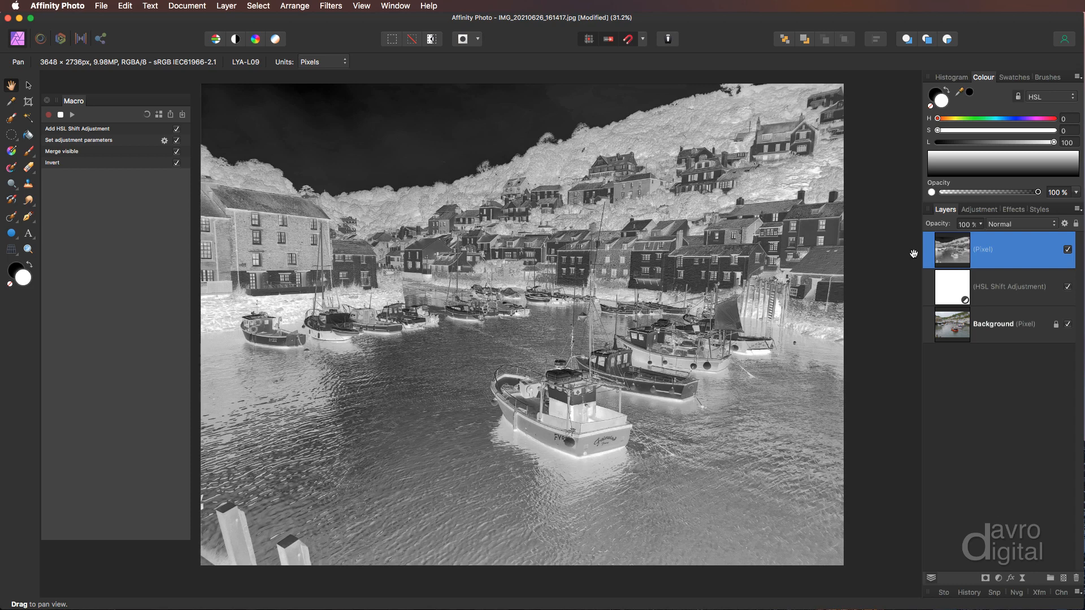
{"action": "mouse_move", "coordinate": [1012, 228]}
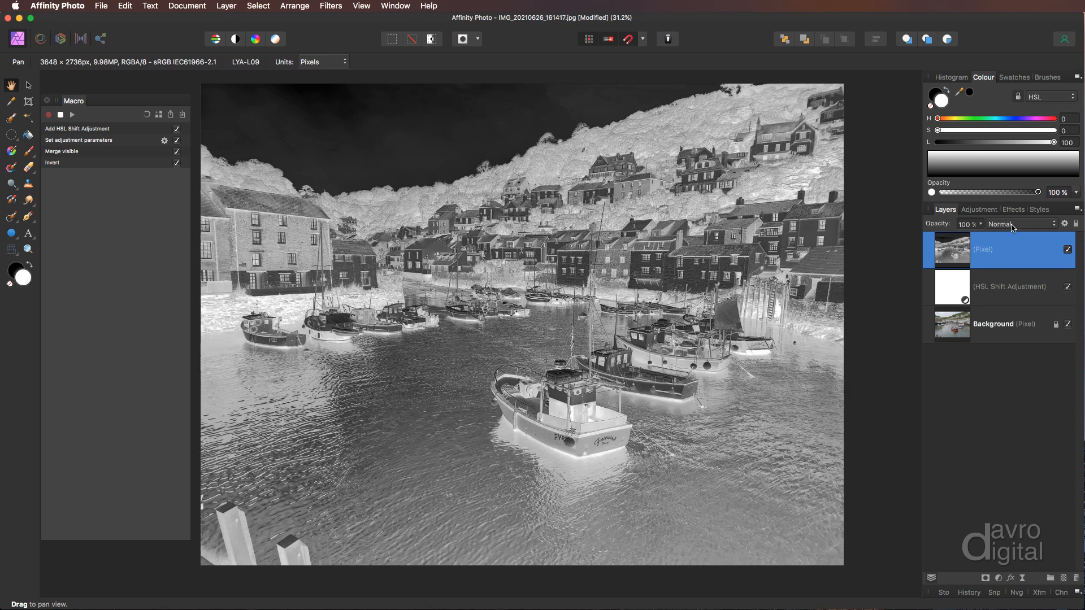
{"action": "left_click", "coordinate": [1022, 224]}
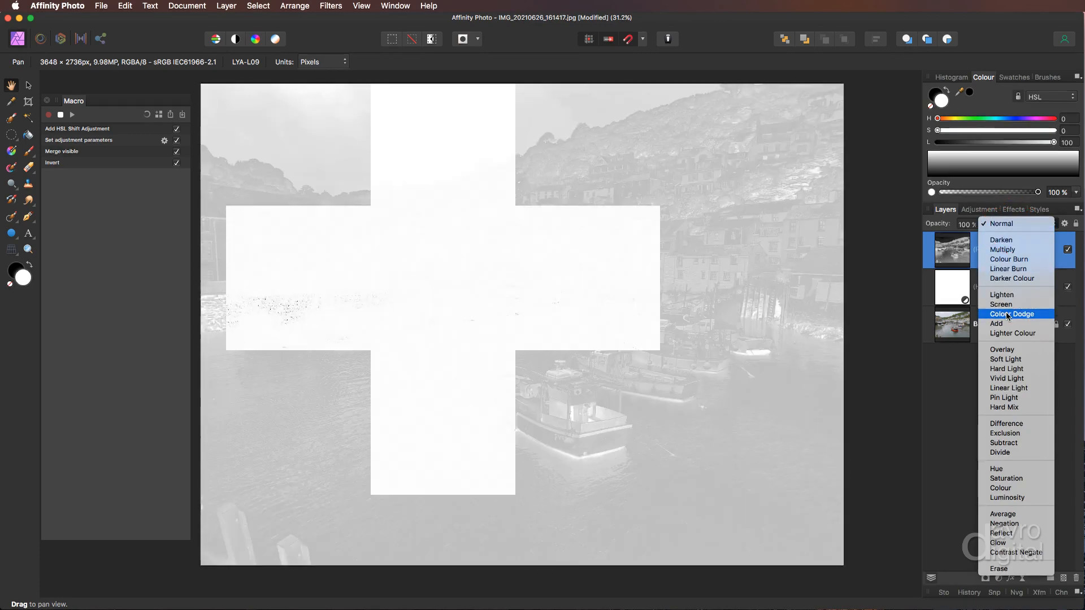
{"action": "left_click", "coordinate": [1012, 314]}
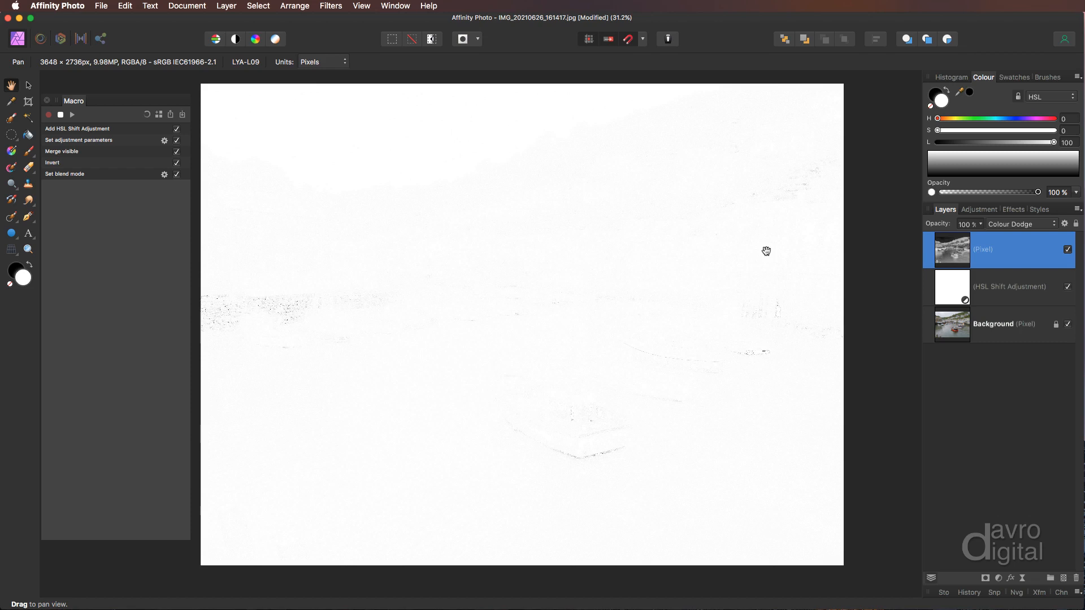
{"action": "mouse_move", "coordinate": [632, 383]}
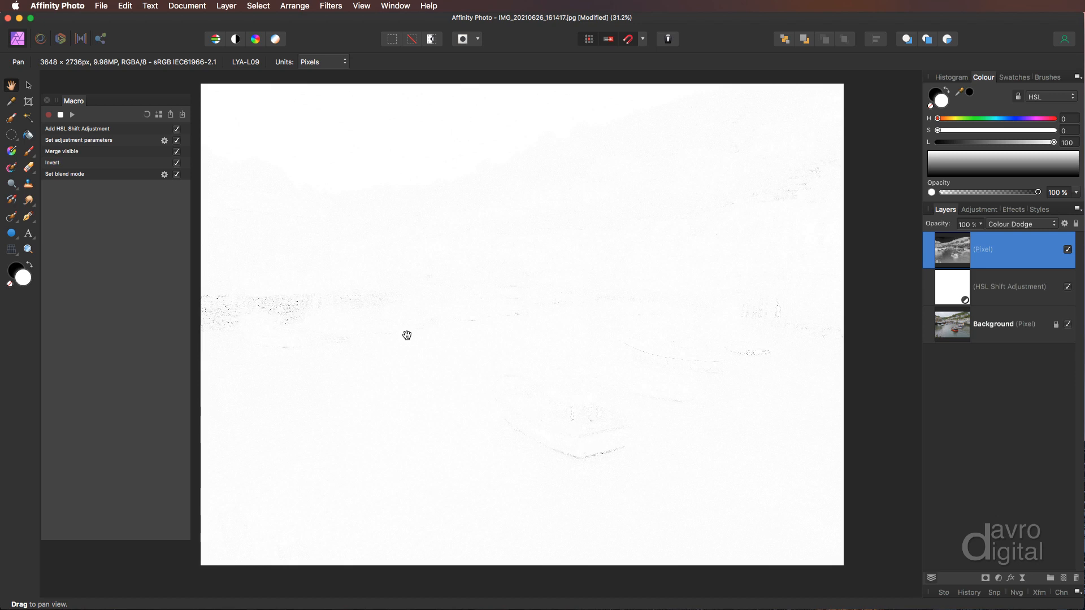
Step: Add a 2.5 px live Gaussian Blur for the pencil look and merge it into a new layer
{"action": "left_click", "coordinate": [226, 6]}
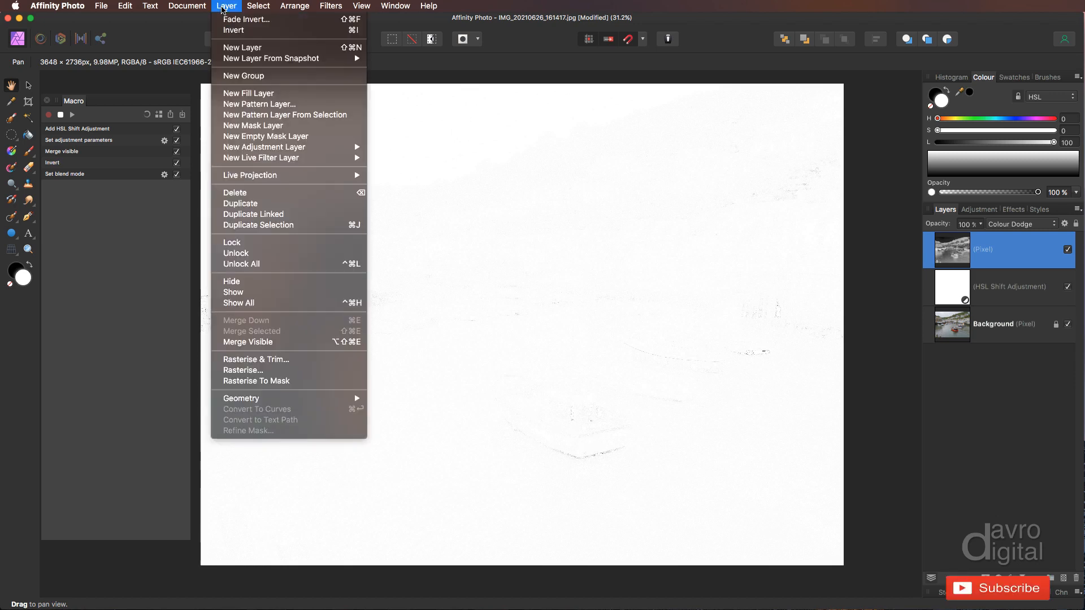
{"action": "mouse_move", "coordinate": [261, 158]}
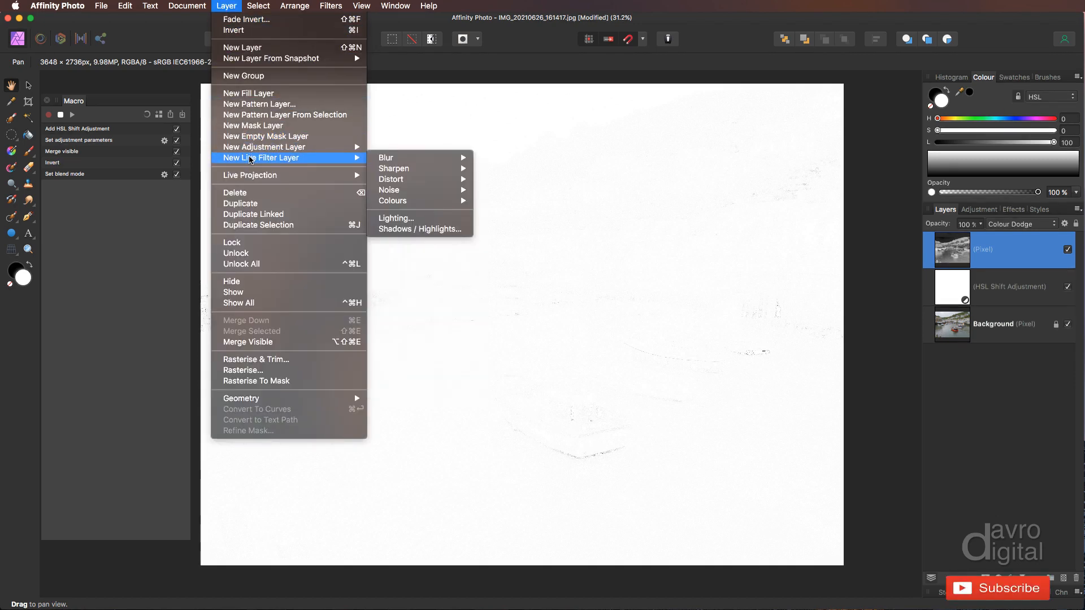
{"action": "mouse_move", "coordinate": [385, 157]}
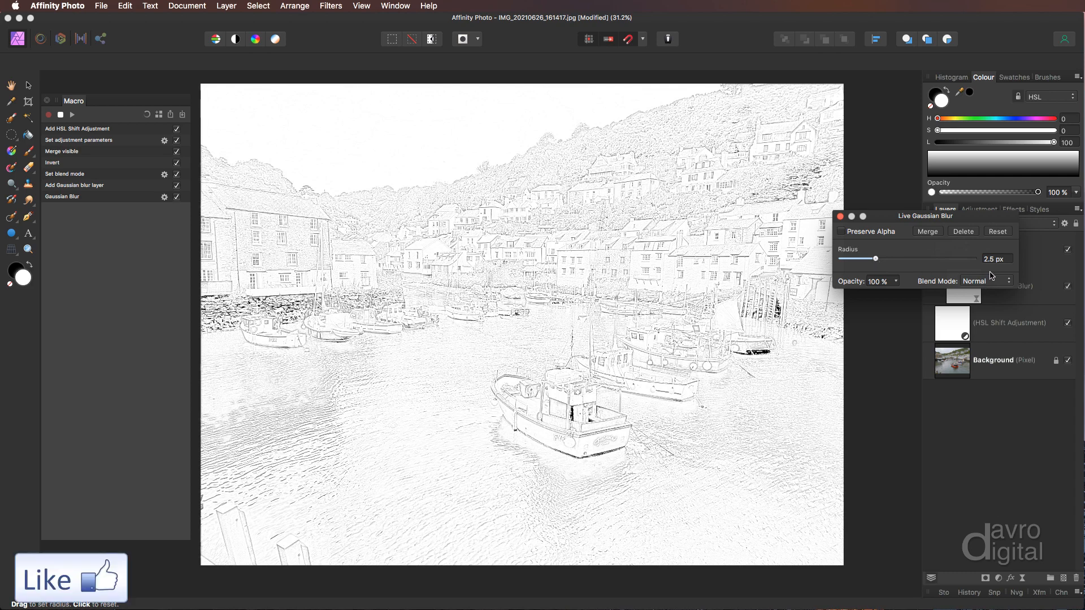
{"action": "mouse_move", "coordinate": [842, 219]}
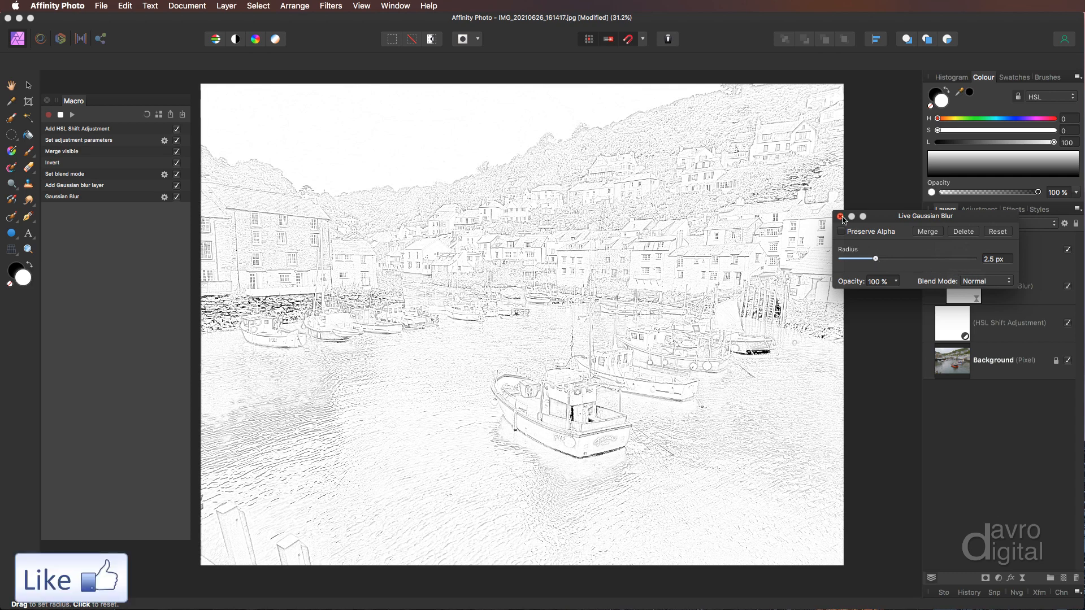
{"action": "left_click", "coordinate": [841, 216]}
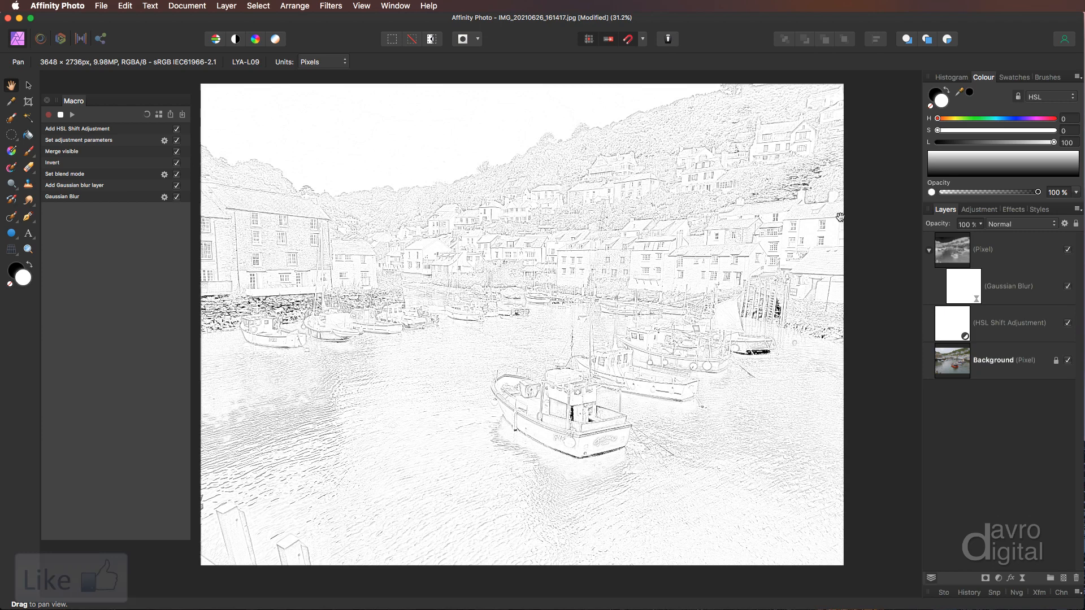
{"action": "mouse_move", "coordinate": [998, 250]}
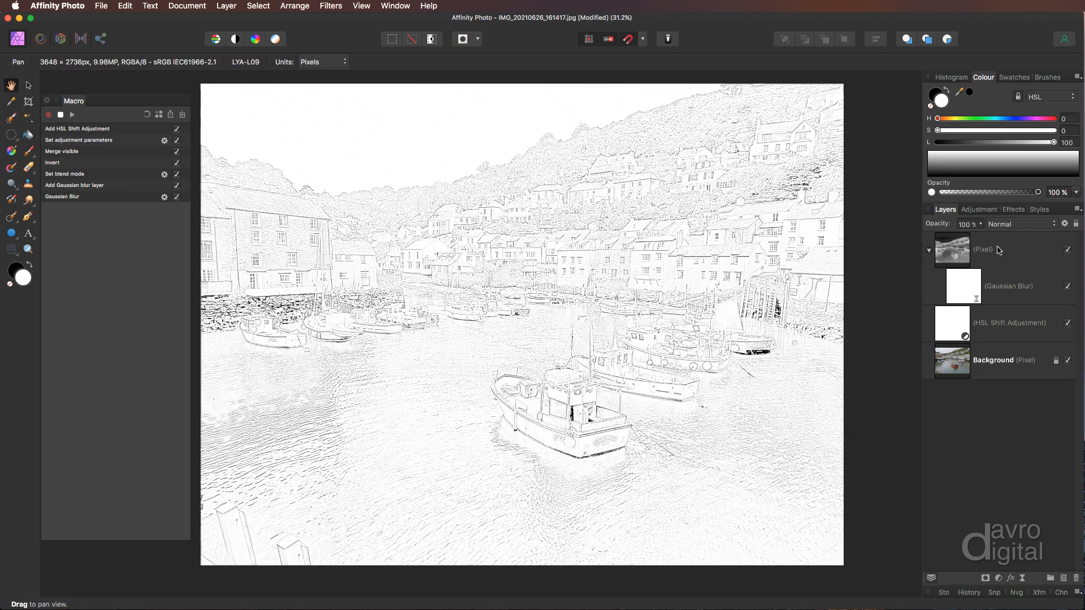
{"action": "mouse_move", "coordinate": [999, 251]}
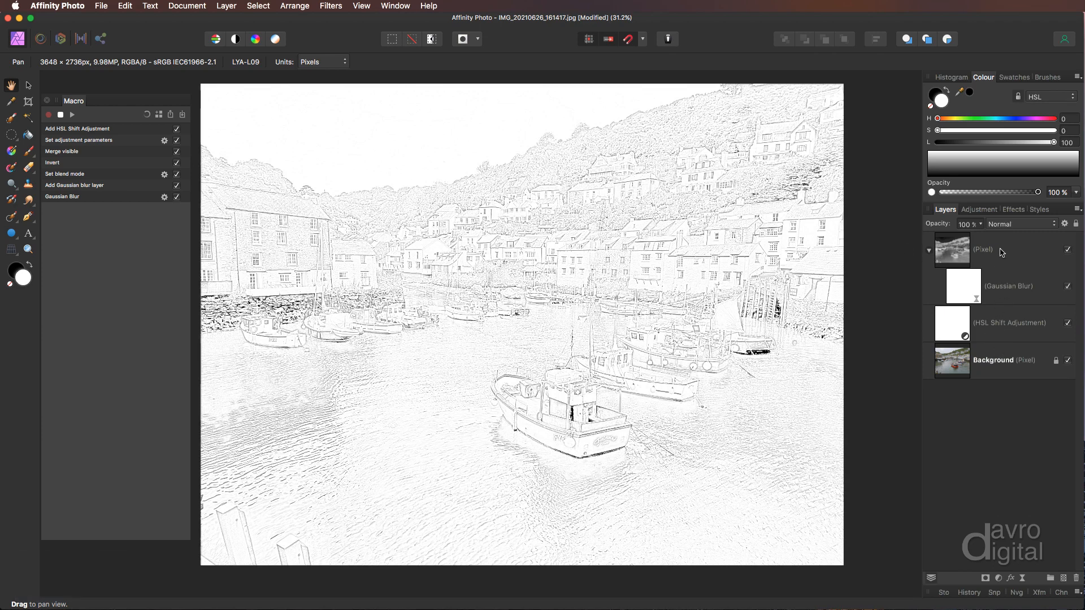
{"action": "mouse_move", "coordinate": [235, 39]}
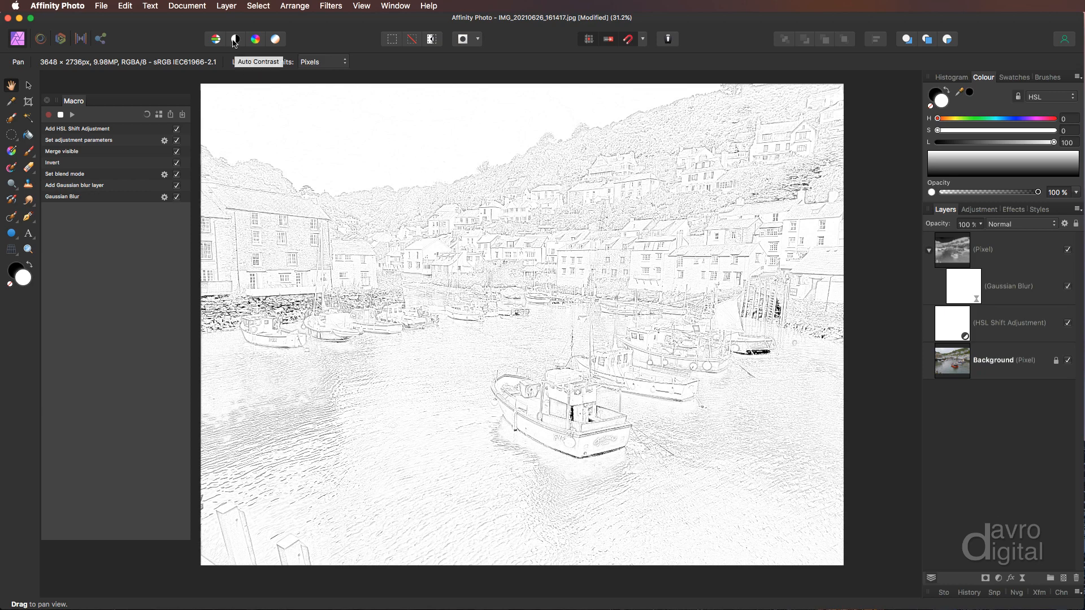
{"action": "left_click", "coordinate": [226, 5]}
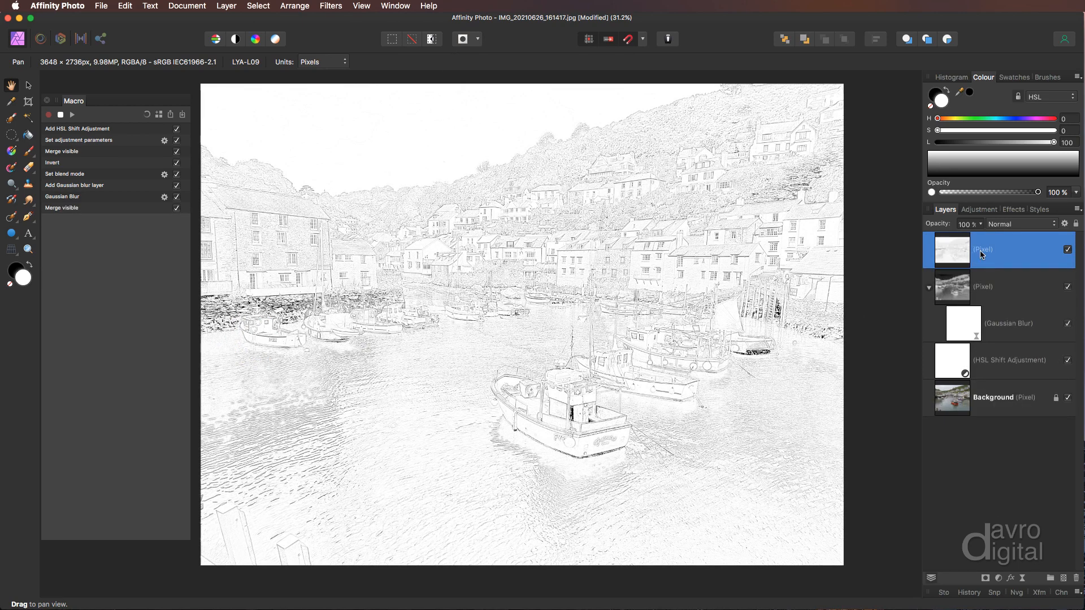
Step: Rename the merged layer 'Sketch' and record selecting the layer one below current
{"action": "double_click", "coordinate": [982, 250]}
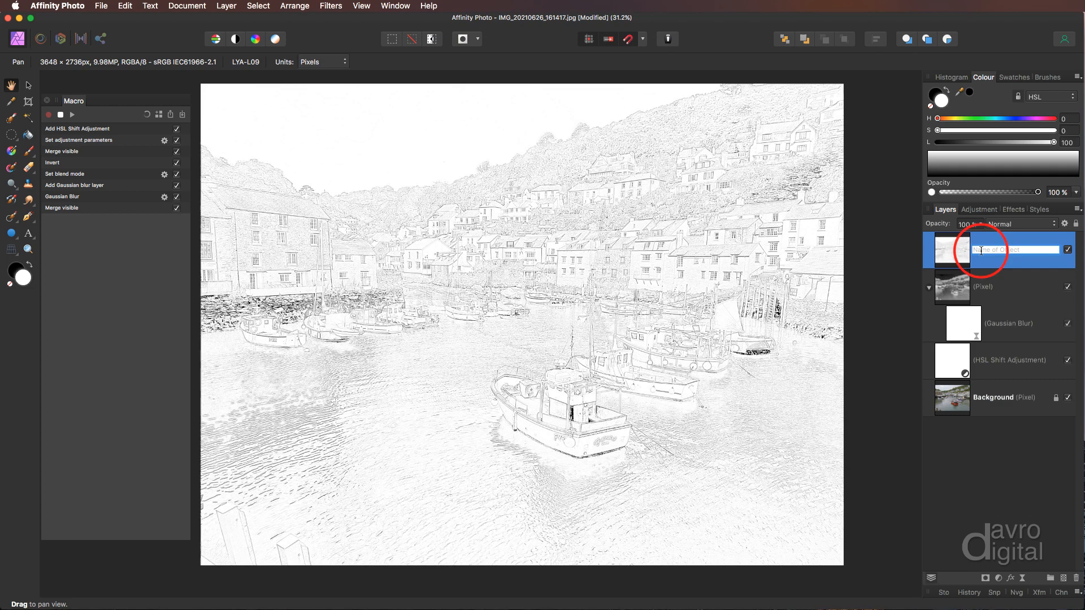
{"action": "type", "text": "Sketch"}
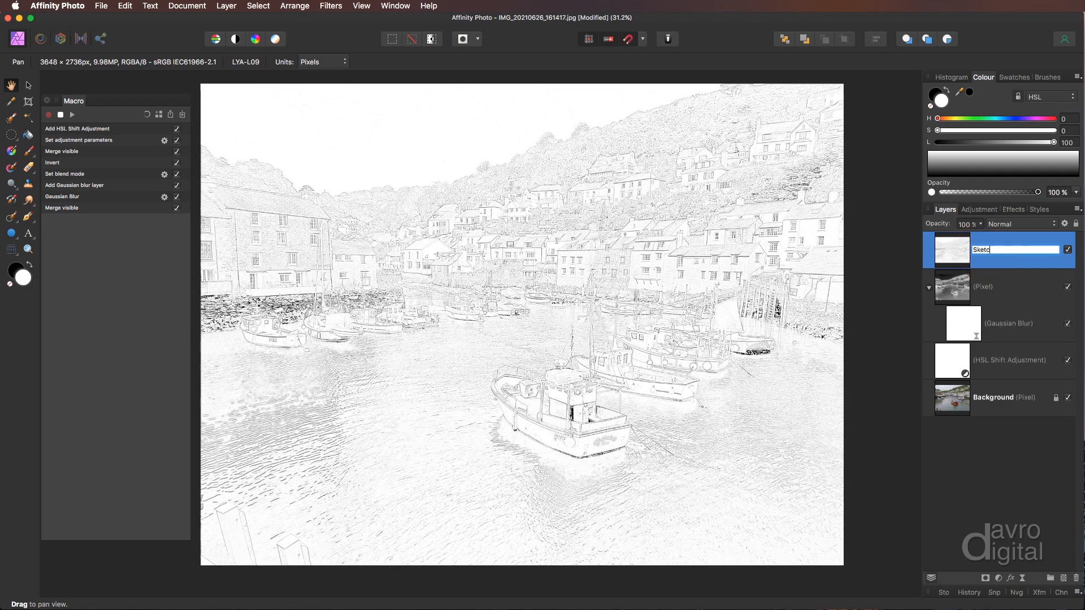
{"action": "key", "text": "Return"}
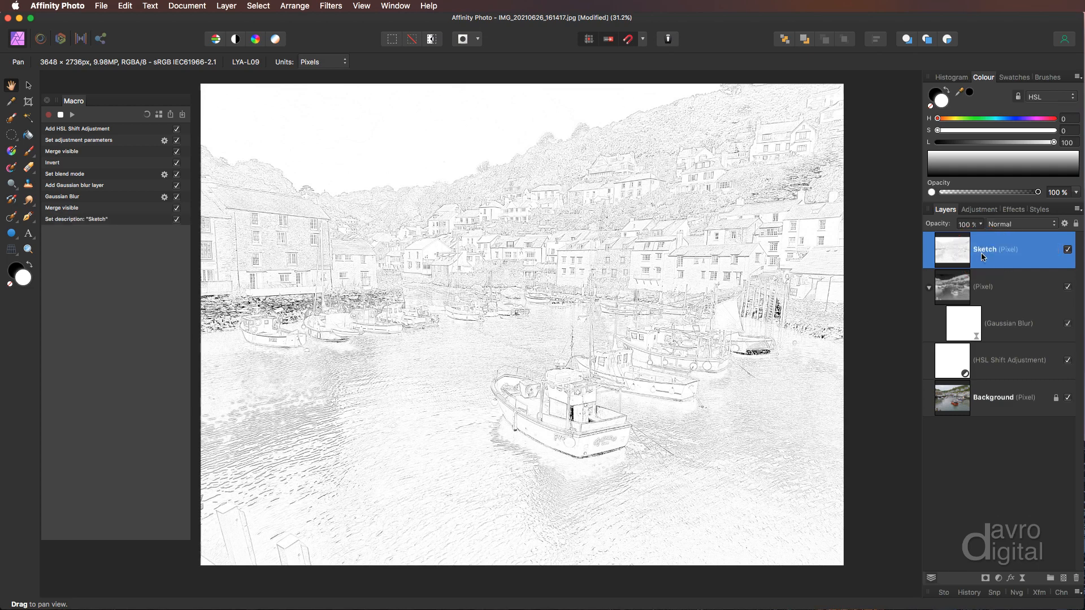
{"action": "mouse_move", "coordinate": [985, 292]}
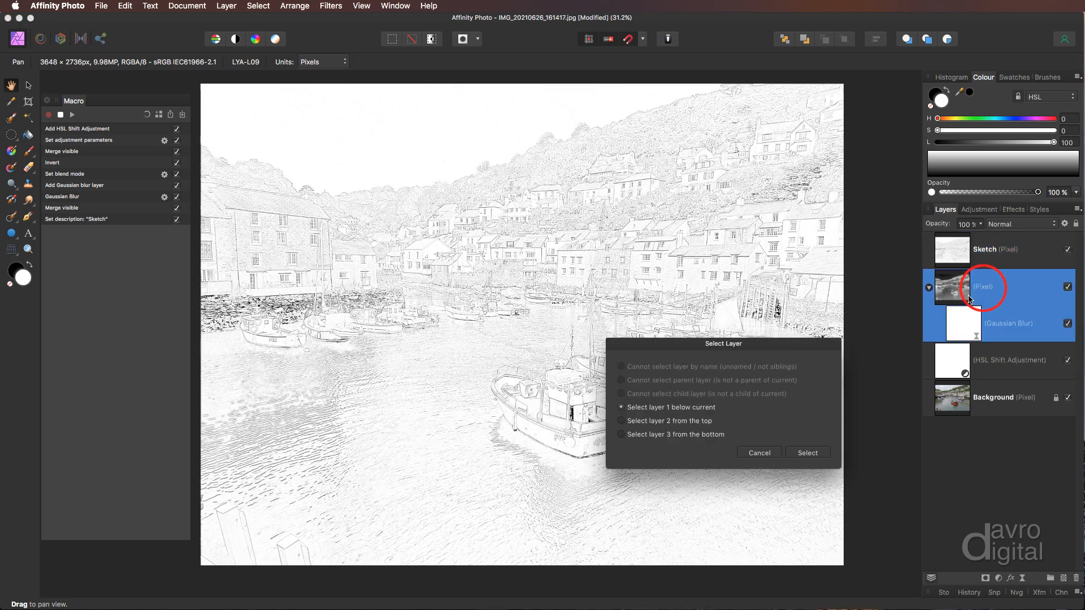
{"action": "mouse_move", "coordinate": [656, 413]}
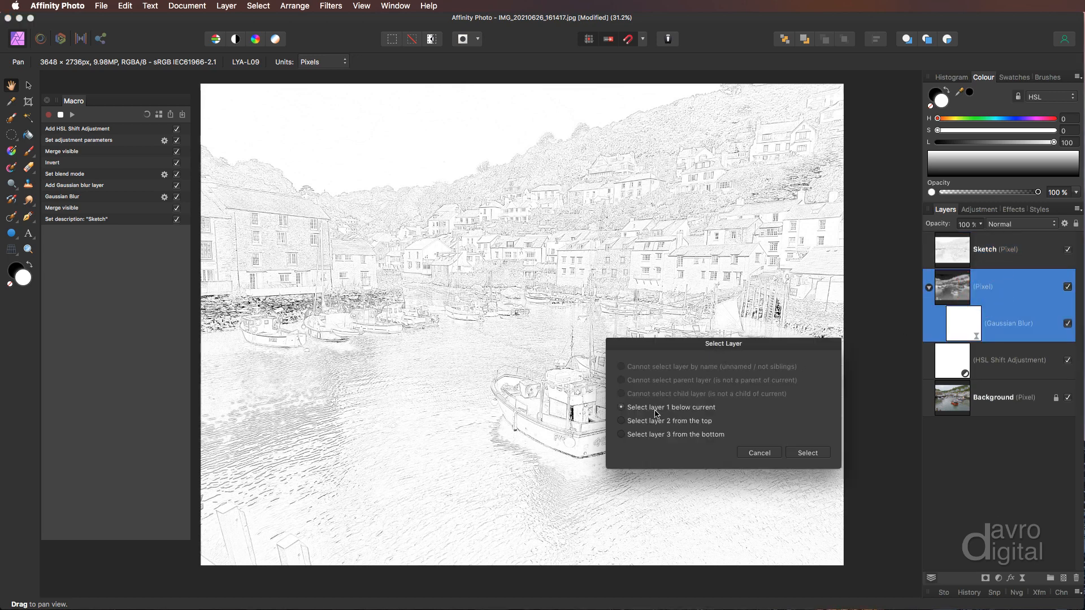
{"action": "mouse_move", "coordinate": [684, 419]}
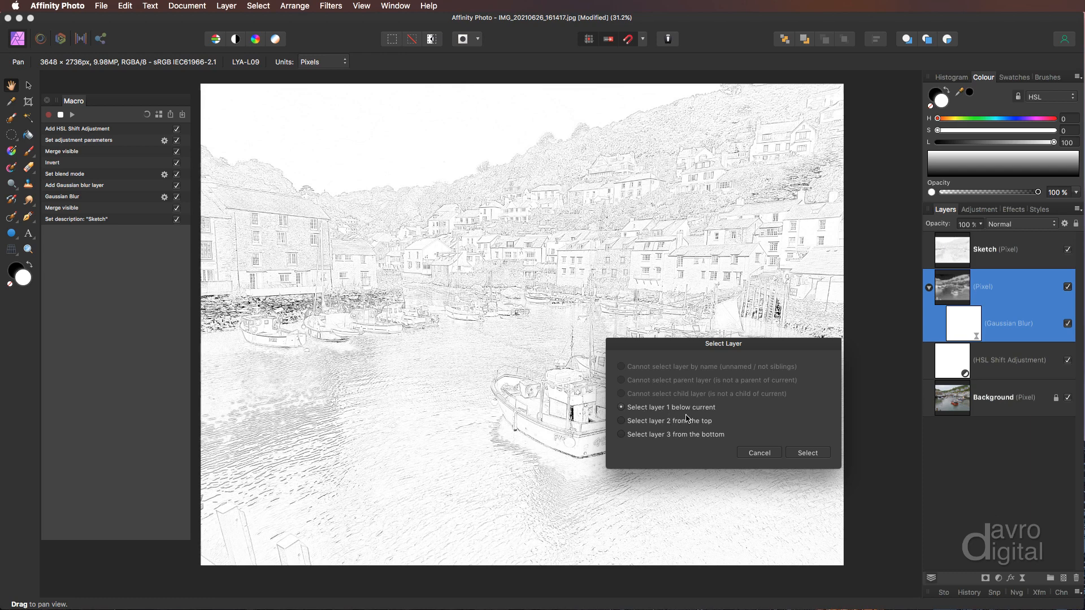
{"action": "mouse_move", "coordinate": [995, 283]}
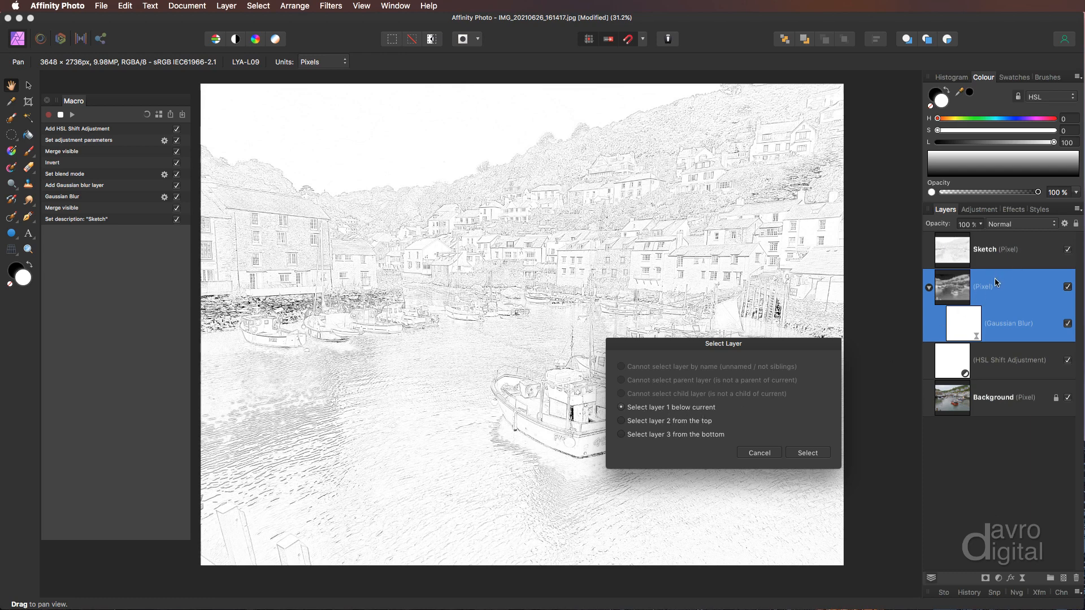
{"action": "mouse_move", "coordinate": [767, 403]}
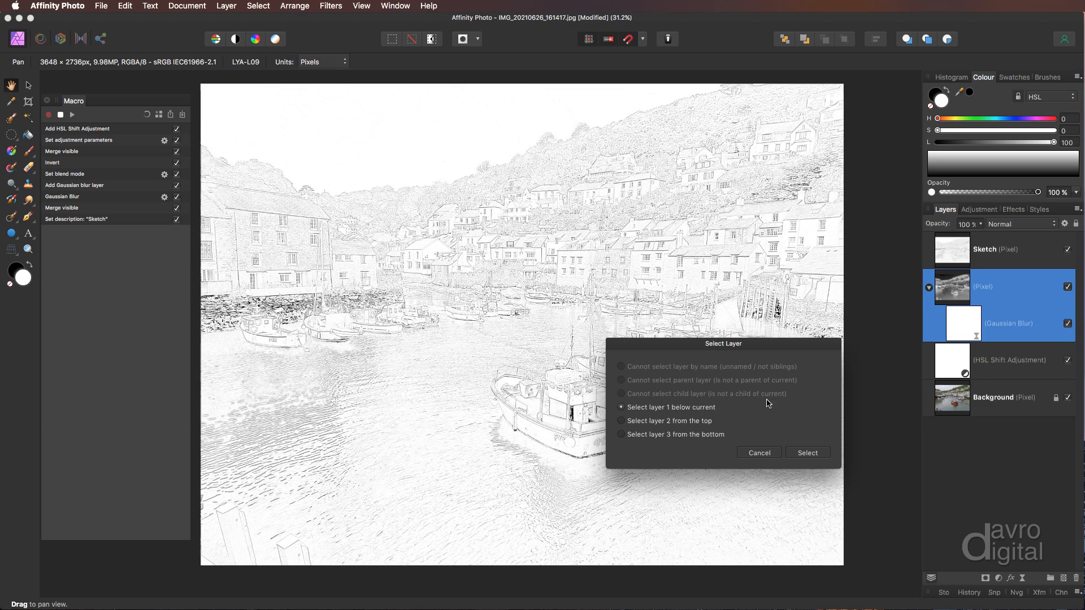
{"action": "left_click", "coordinate": [807, 452]}
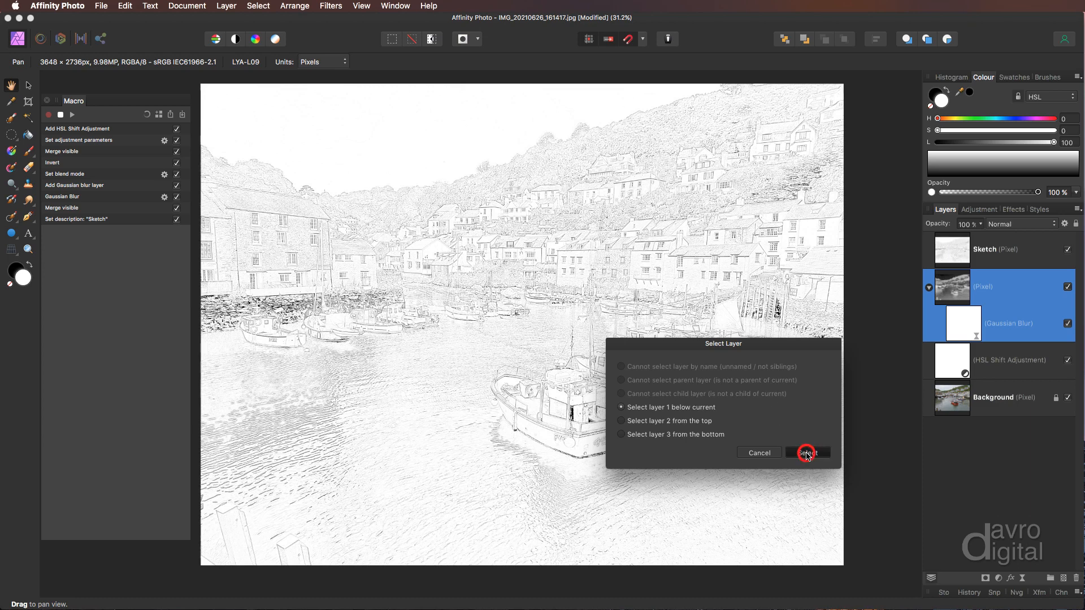
{"action": "left_click", "coordinate": [806, 452]}
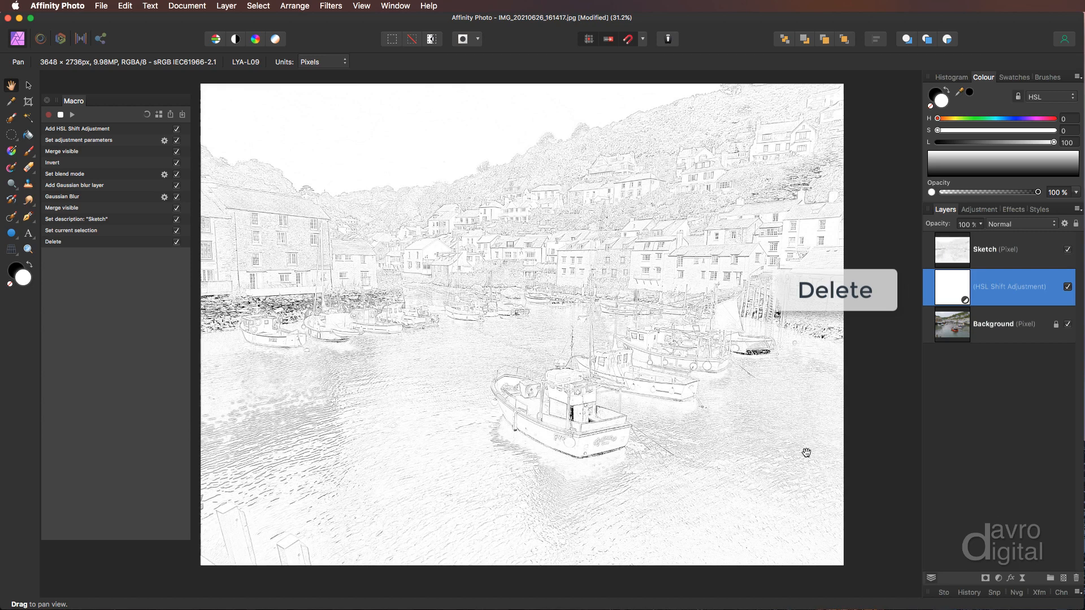
{"action": "mouse_move", "coordinate": [969, 297]}
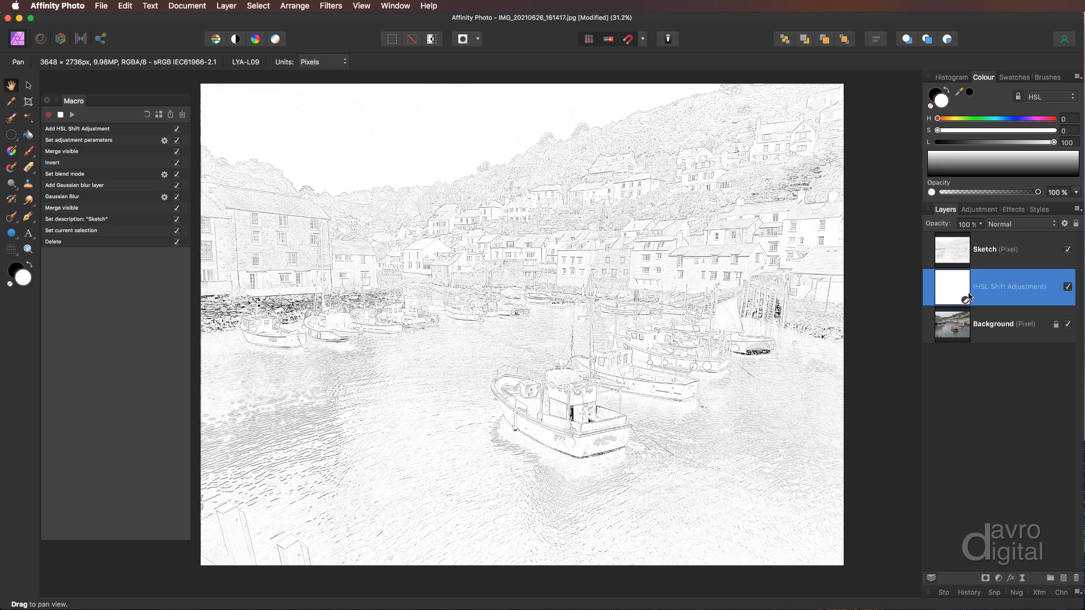
{"action": "mouse_move", "coordinate": [980, 296]}
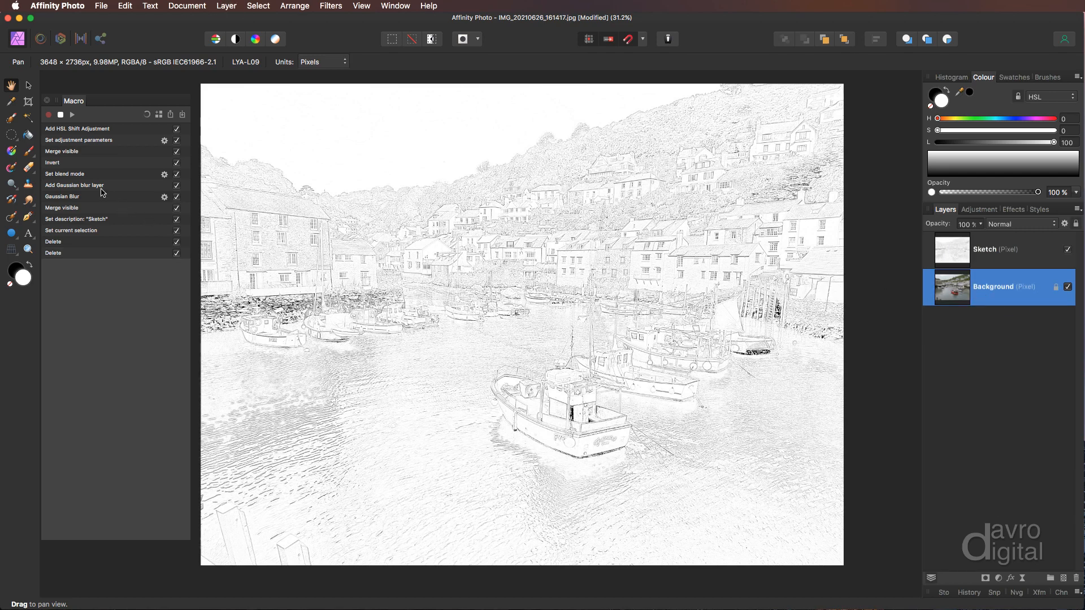
{"action": "mouse_move", "coordinate": [75, 244]}
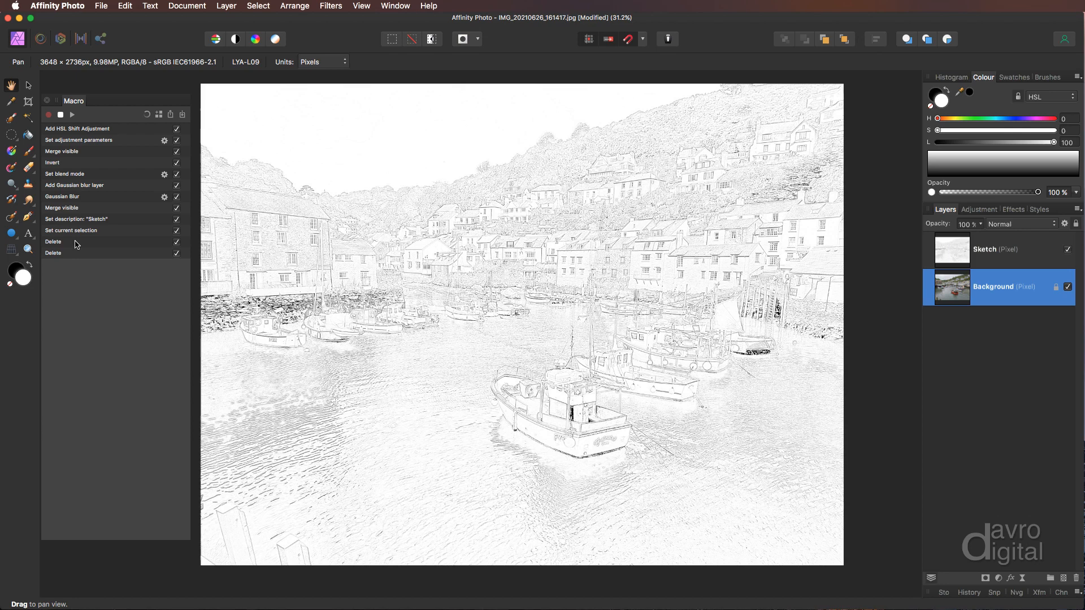
{"action": "mouse_move", "coordinate": [60, 115]}
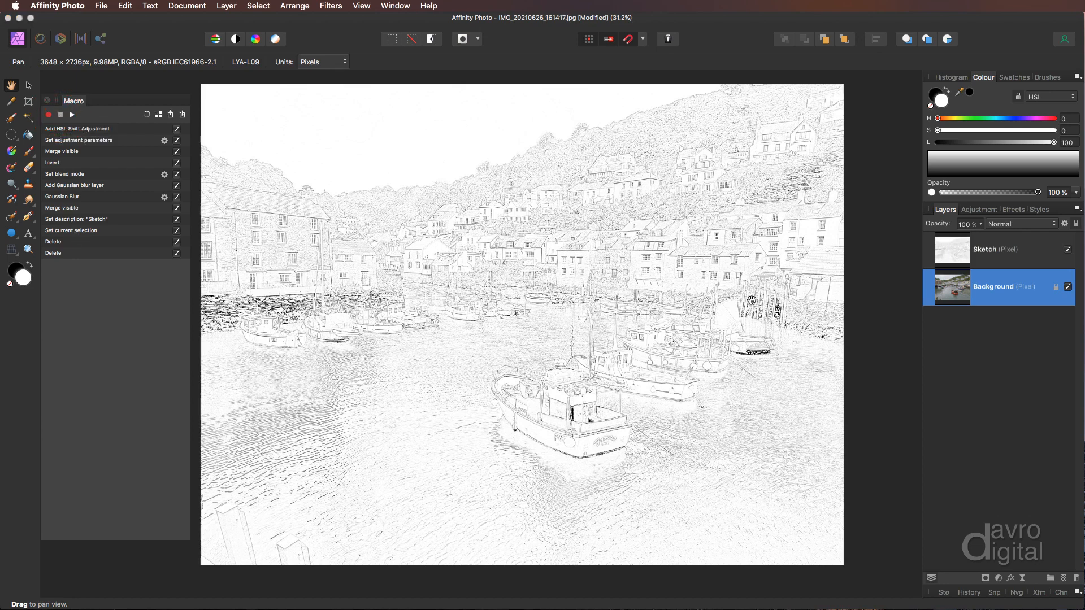
Step: Stop recording after the layer deletions and replay the macro to rebuild the Sketch layer
{"action": "left_click", "coordinate": [996, 249]}
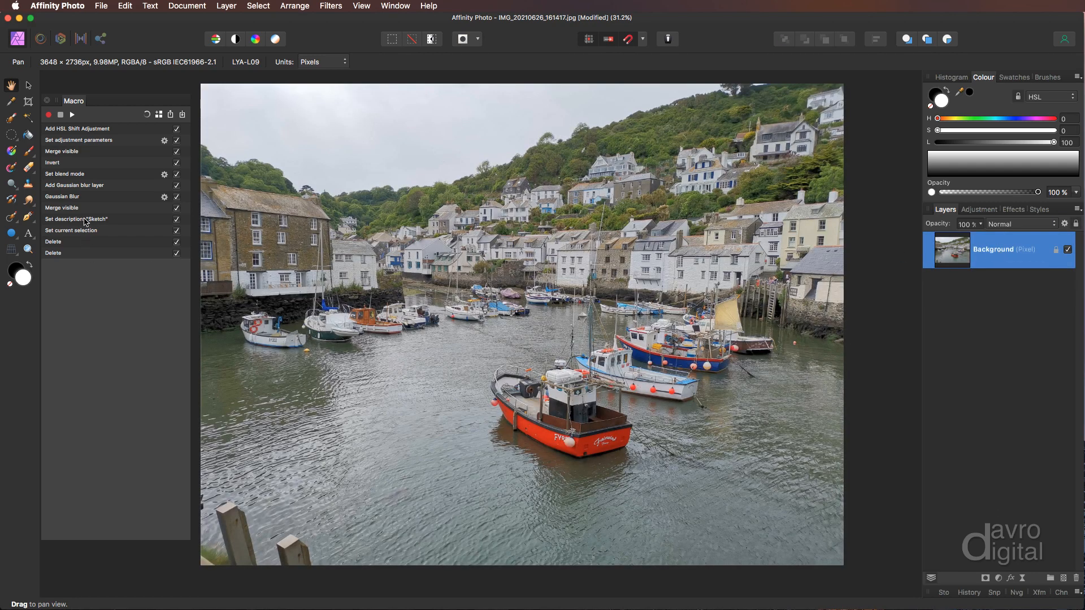
{"action": "mouse_move", "coordinate": [79, 251]}
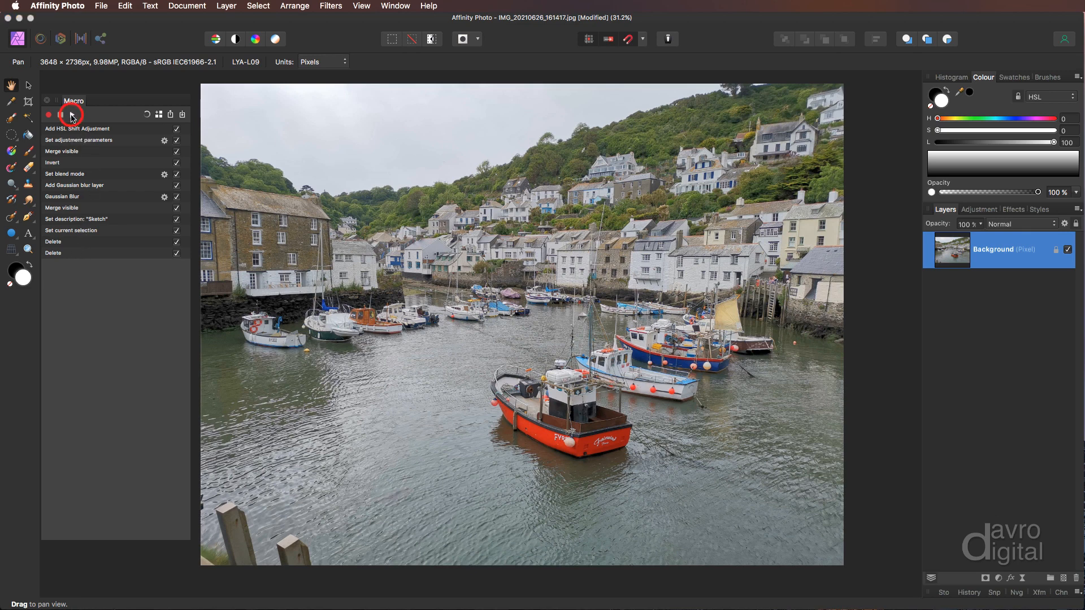
{"action": "left_click", "coordinate": [72, 115]}
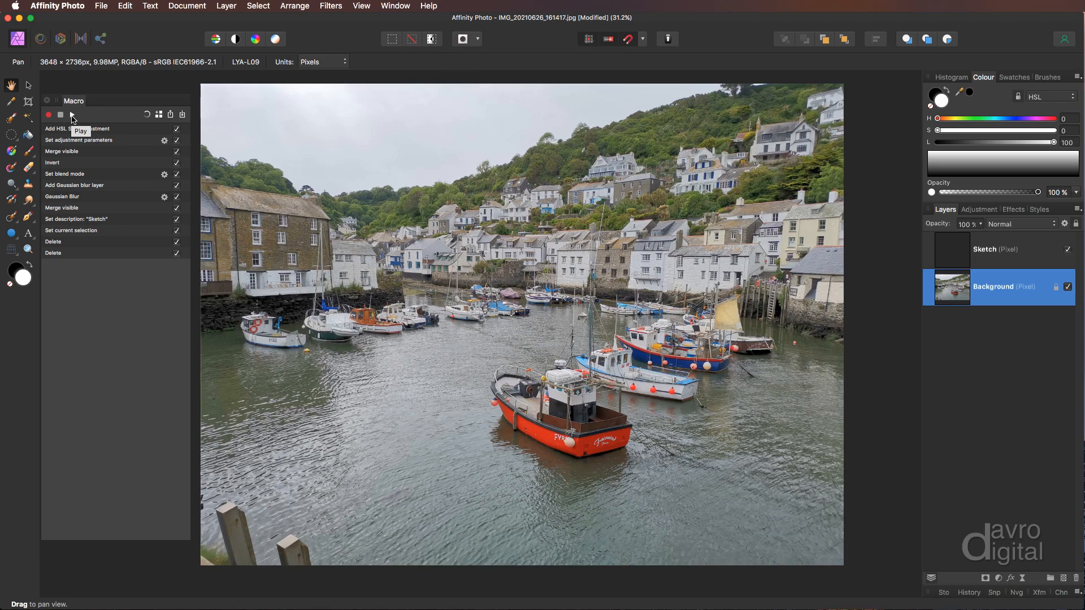
{"action": "left_click", "coordinate": [49, 114]}
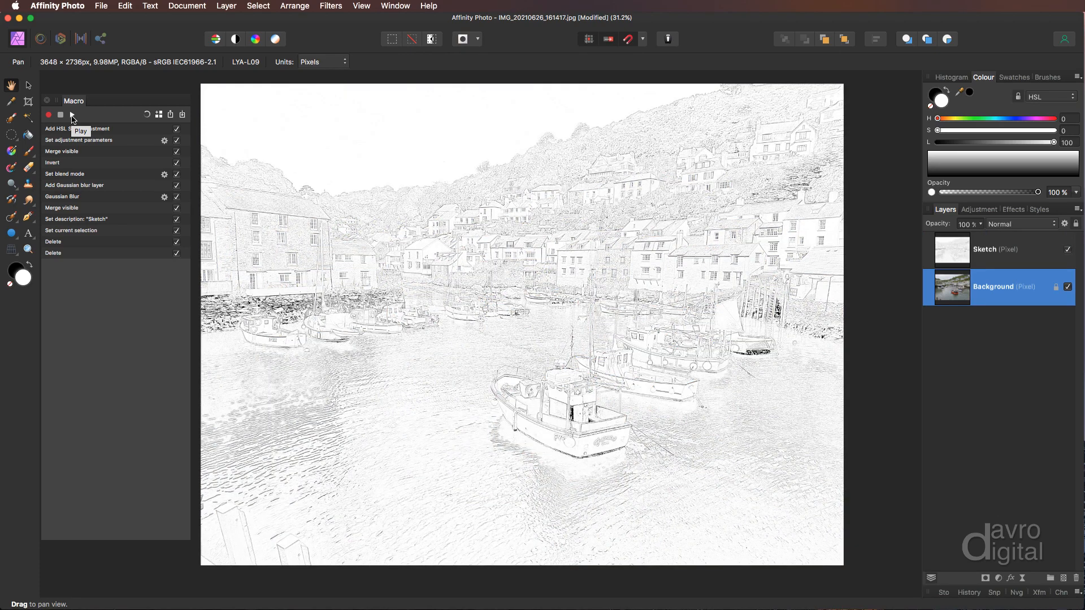
{"action": "mouse_move", "coordinate": [849, 278]}
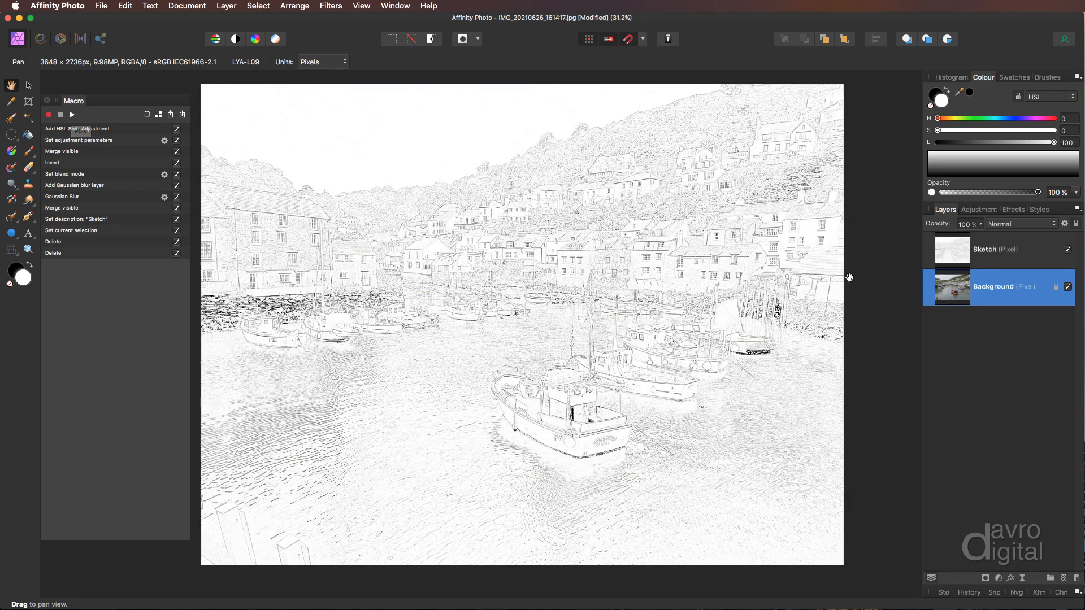
Step: Remove the generated Sketch layer so only the colour Background photo remains
{"action": "left_click", "coordinate": [996, 249]}
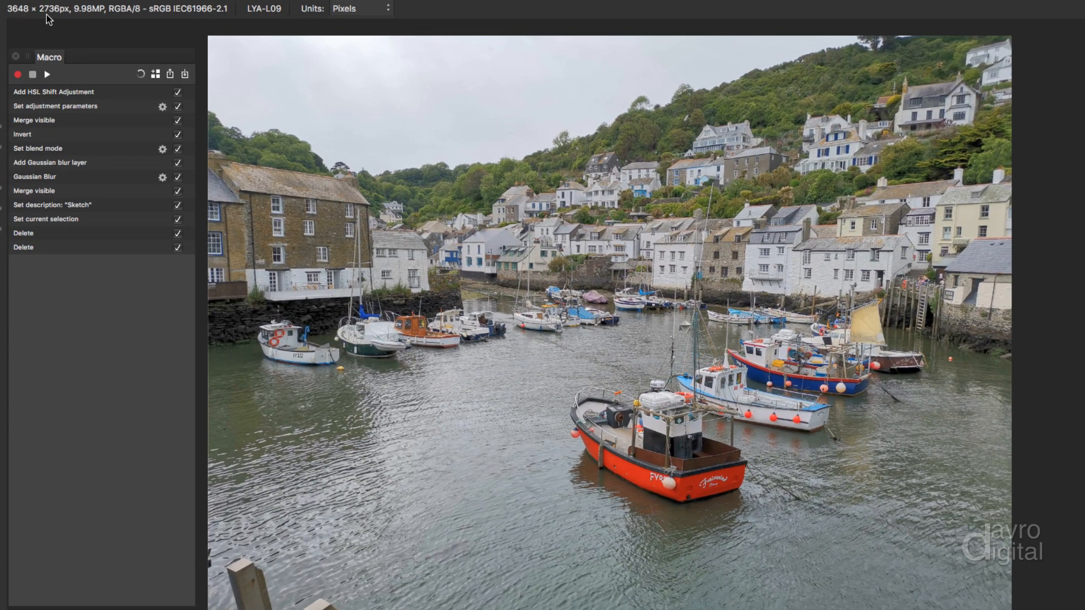
{"action": "mouse_move", "coordinate": [77, 18]}
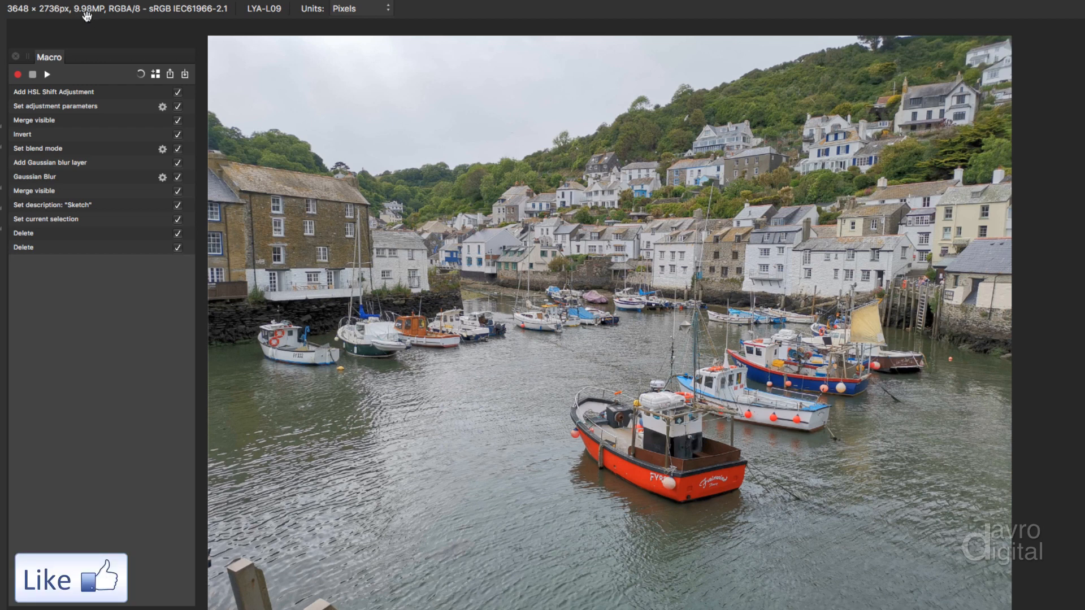
{"action": "mouse_move", "coordinate": [88, 45]}
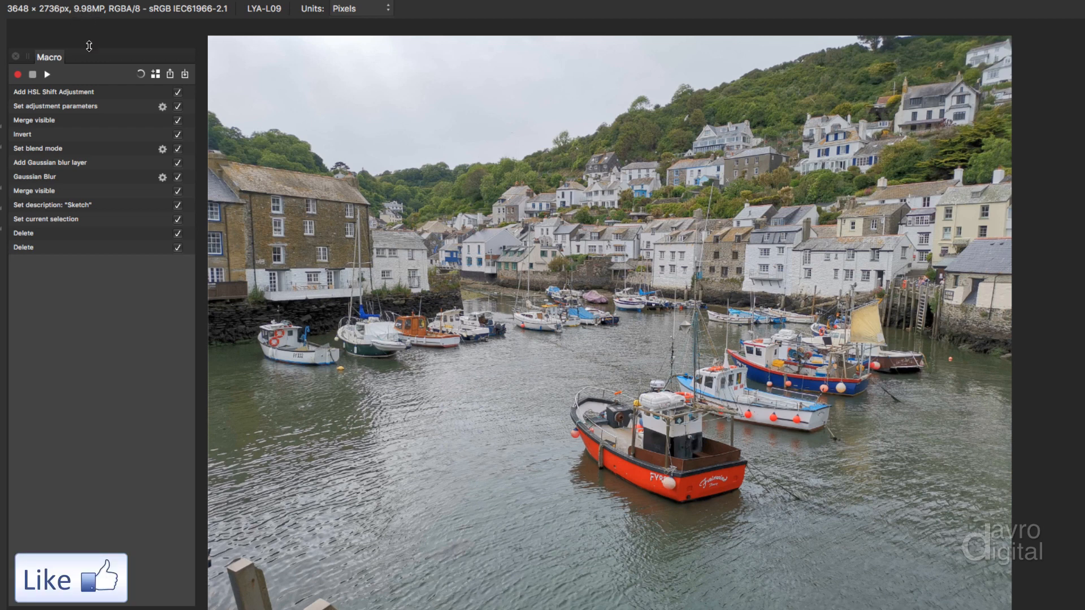
{"action": "mouse_move", "coordinate": [94, 67]}
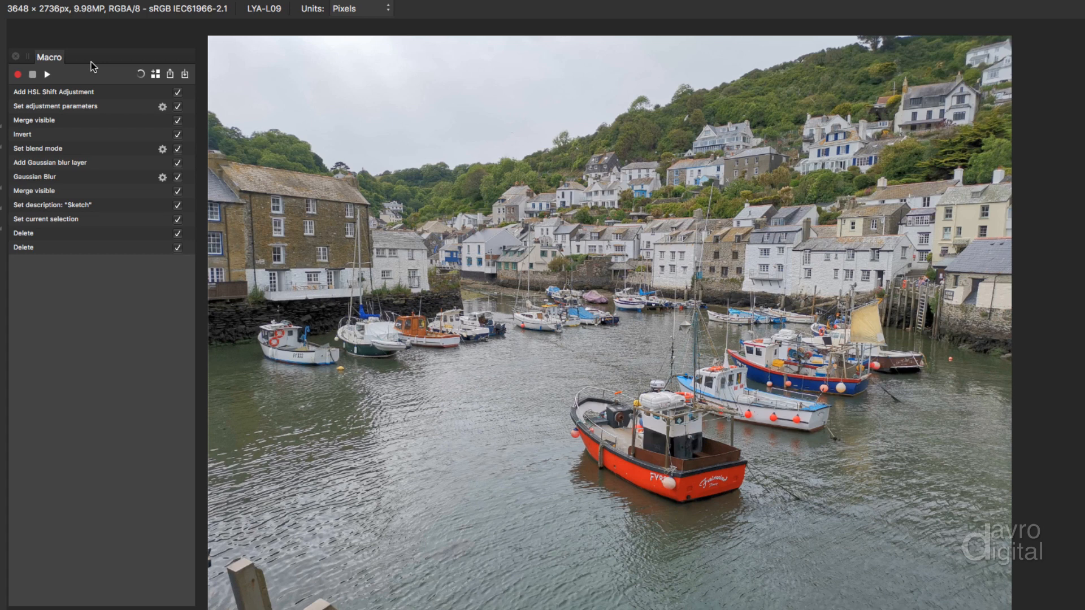
{"action": "mouse_move", "coordinate": [109, 95]}
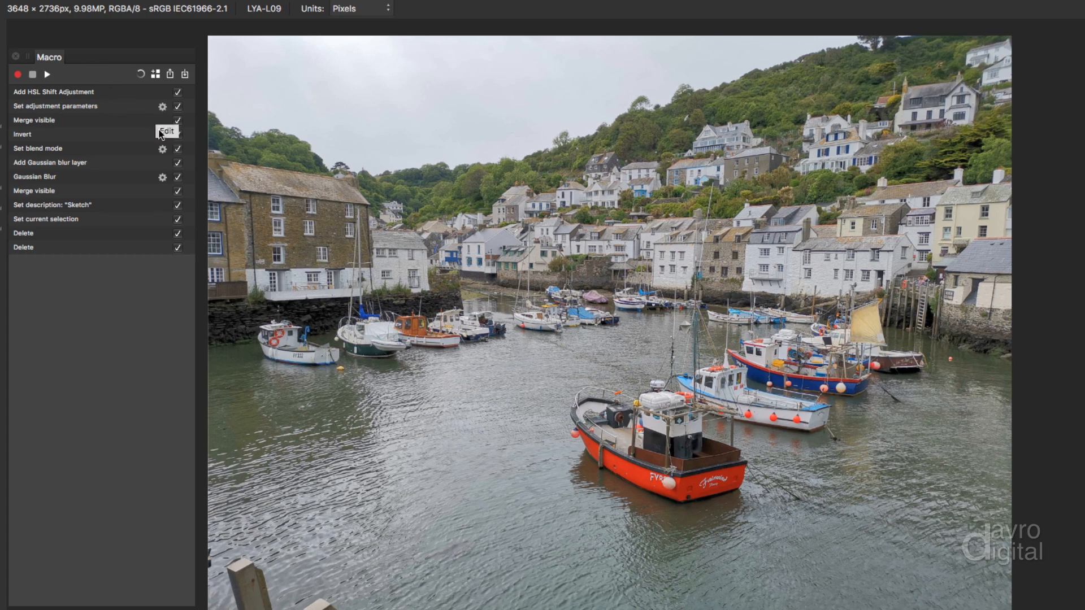
{"action": "mouse_move", "coordinate": [162, 178]}
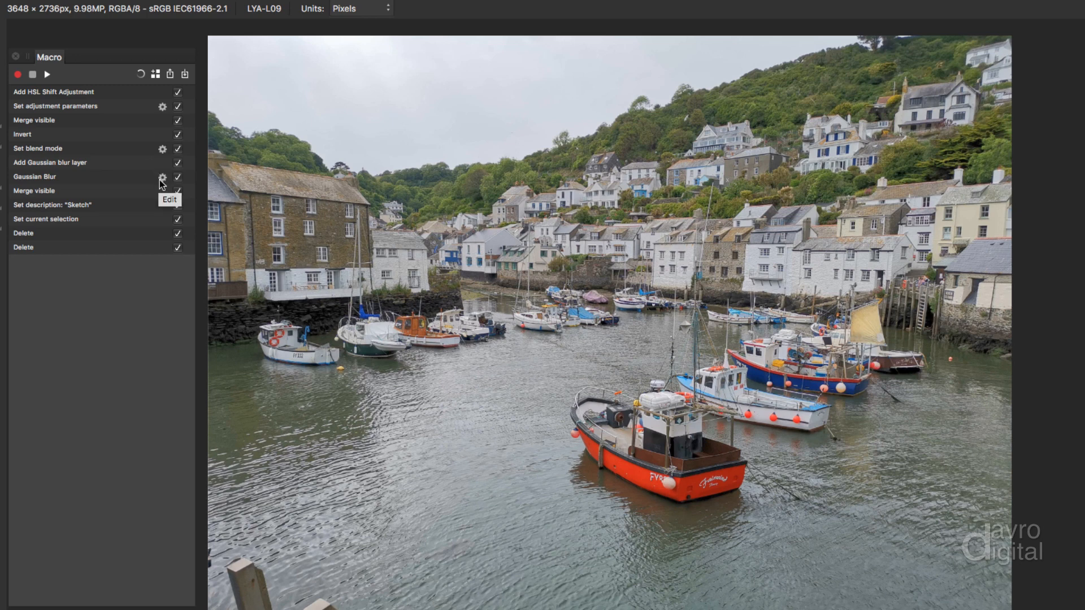
{"action": "mouse_move", "coordinate": [134, 187]}
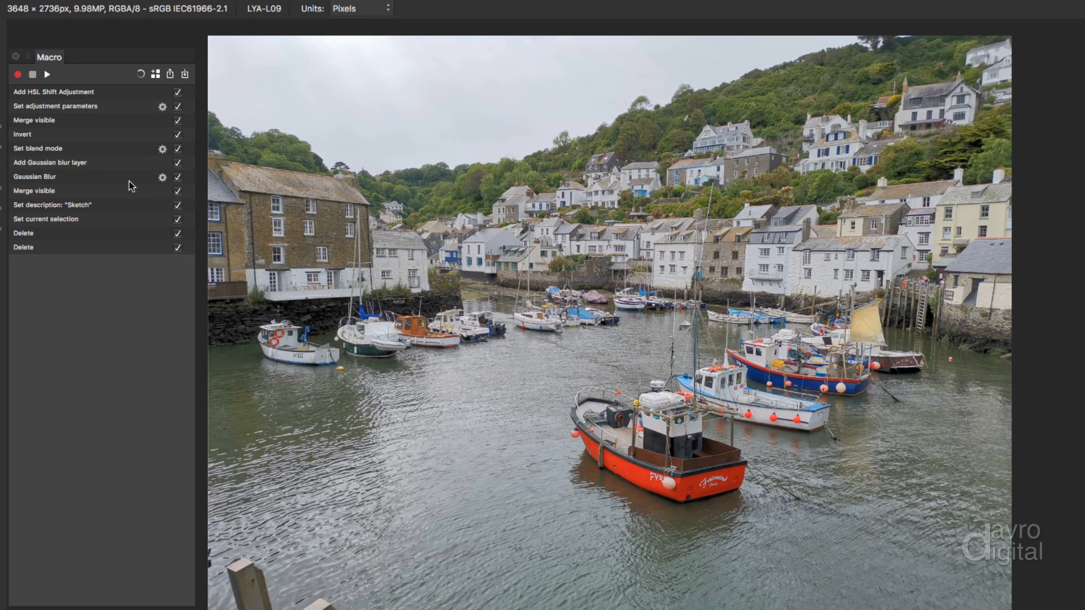
{"action": "mouse_move", "coordinate": [163, 178]}
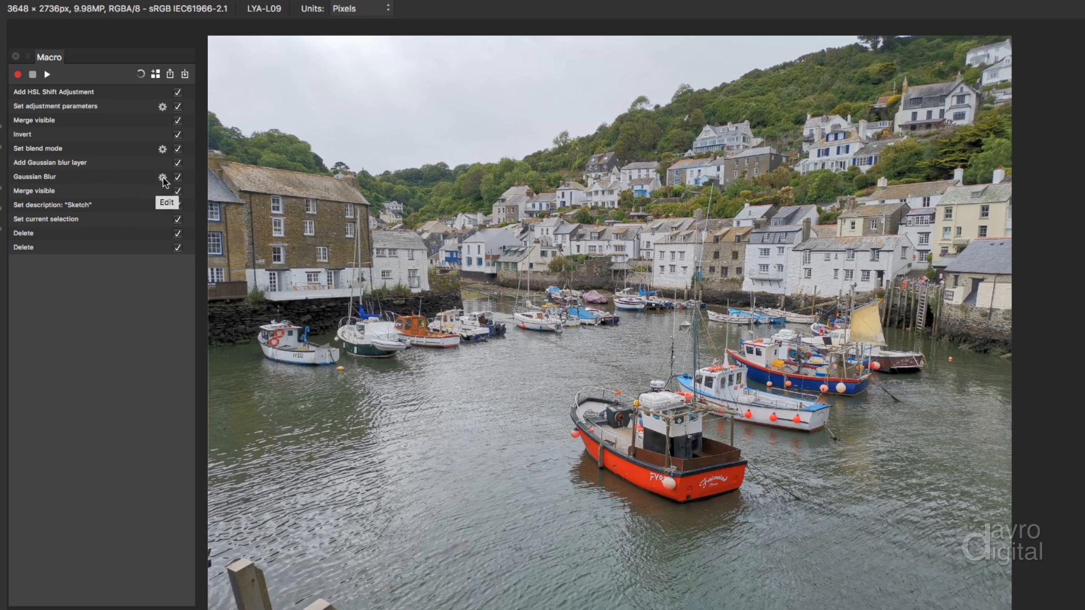
Step: Expose the Gaussian Blur radius during playback and label it 'G B'
{"action": "left_click", "coordinate": [162, 176]}
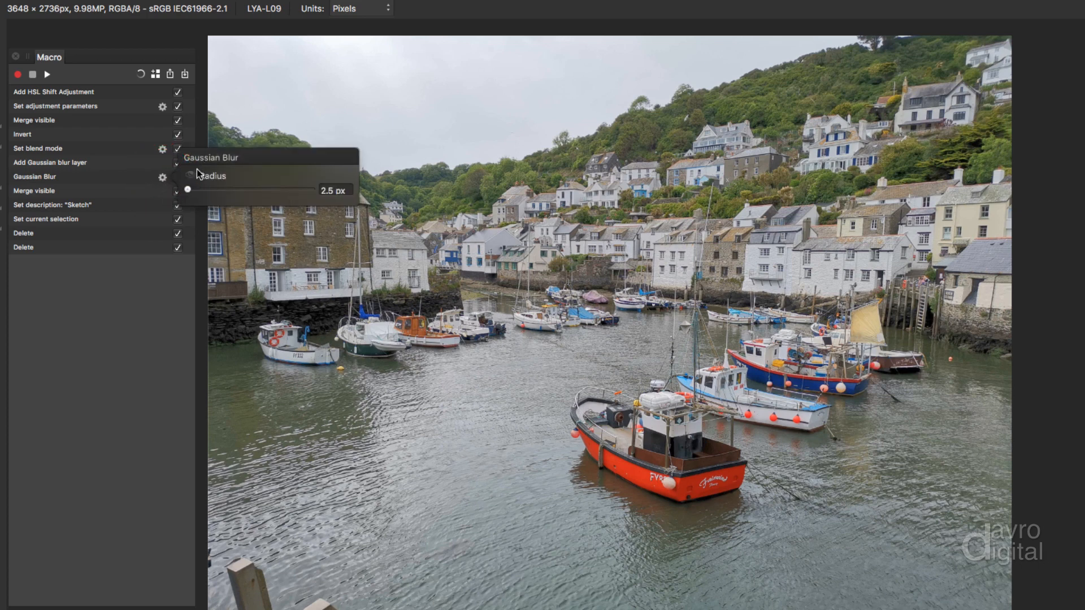
{"action": "mouse_move", "coordinate": [191, 178]}
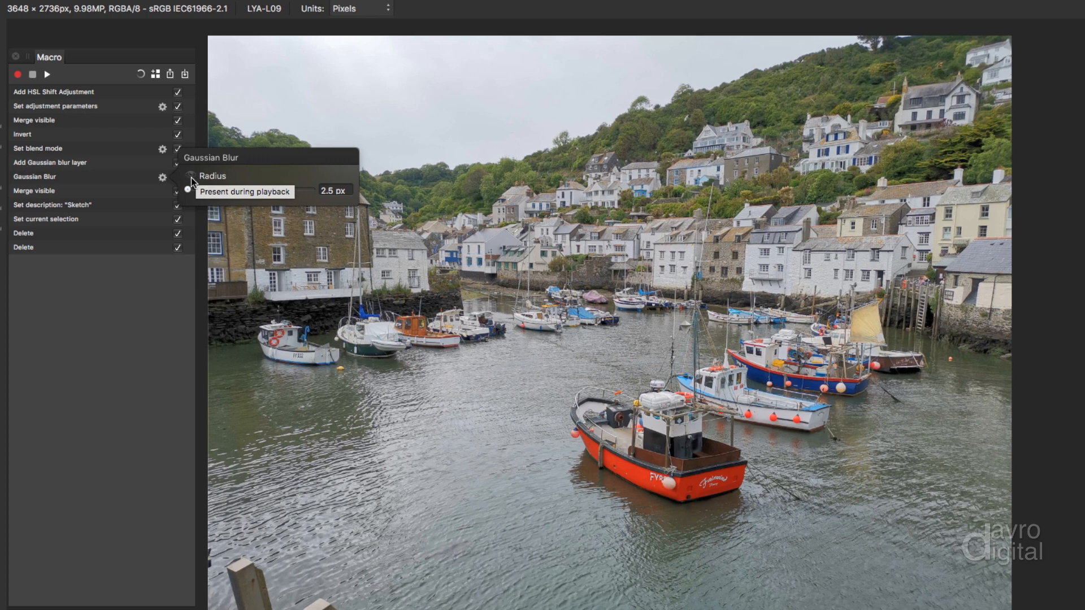
{"action": "left_click", "coordinate": [188, 178]}
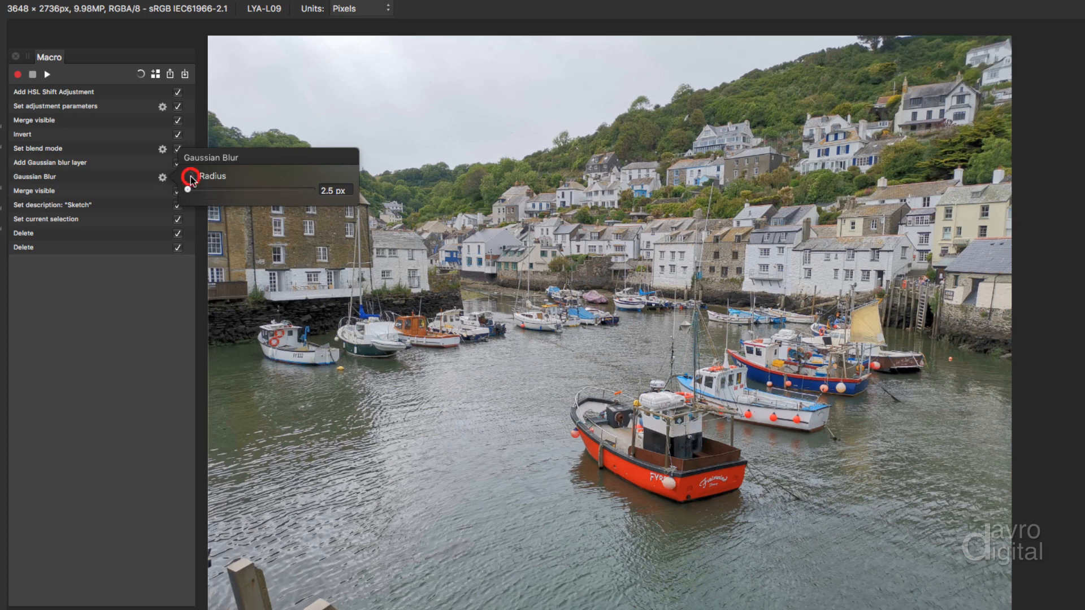
{"action": "left_click", "coordinate": [191, 177]}
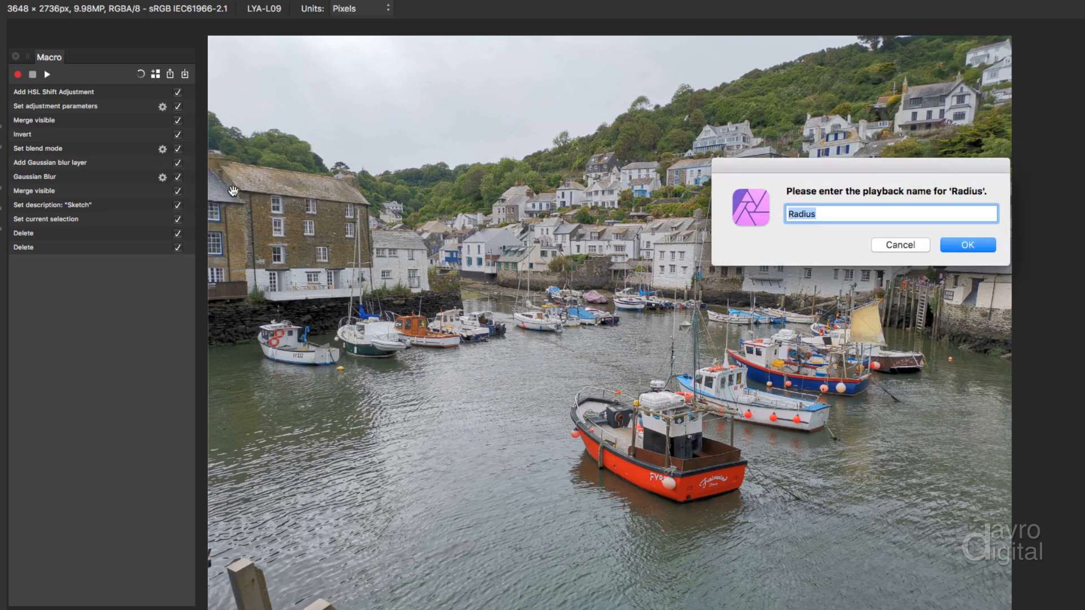
{"action": "mouse_move", "coordinate": [859, 206]}
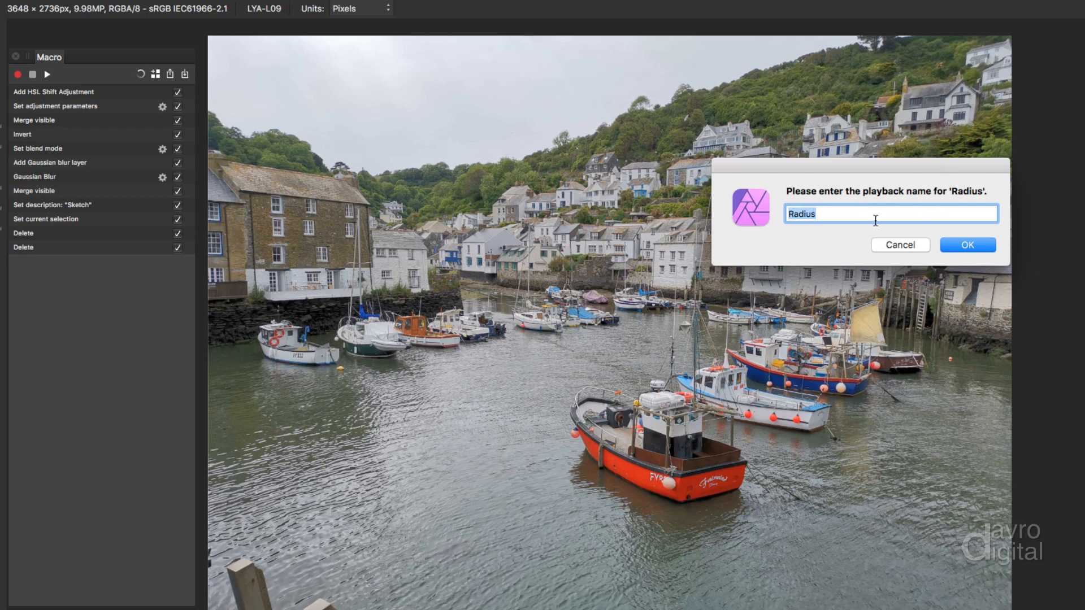
{"action": "type", "text": "G B"}
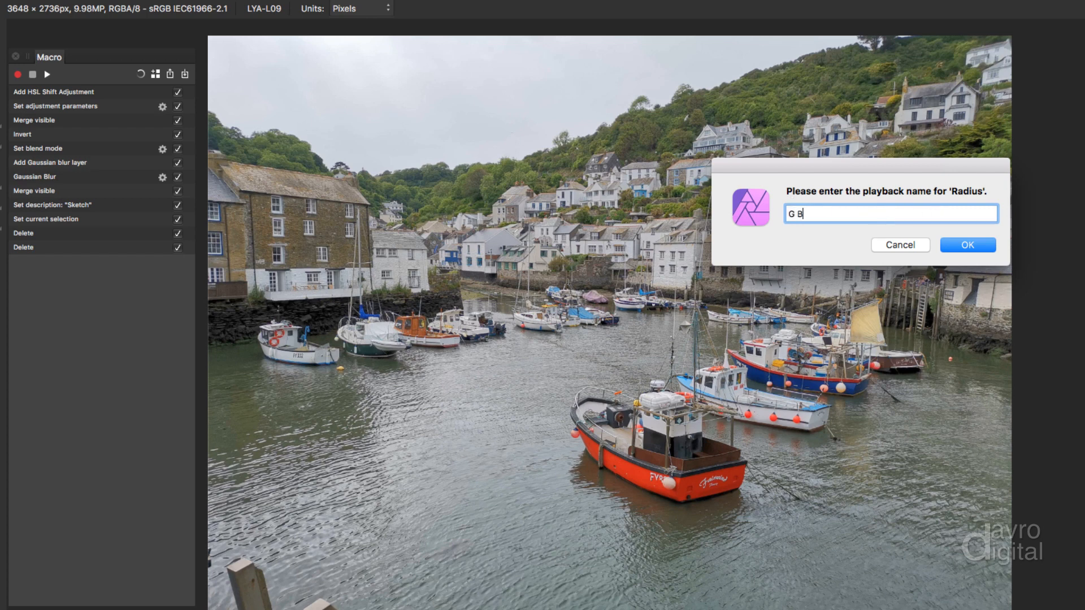
{"action": "left_click", "coordinate": [966, 244]}
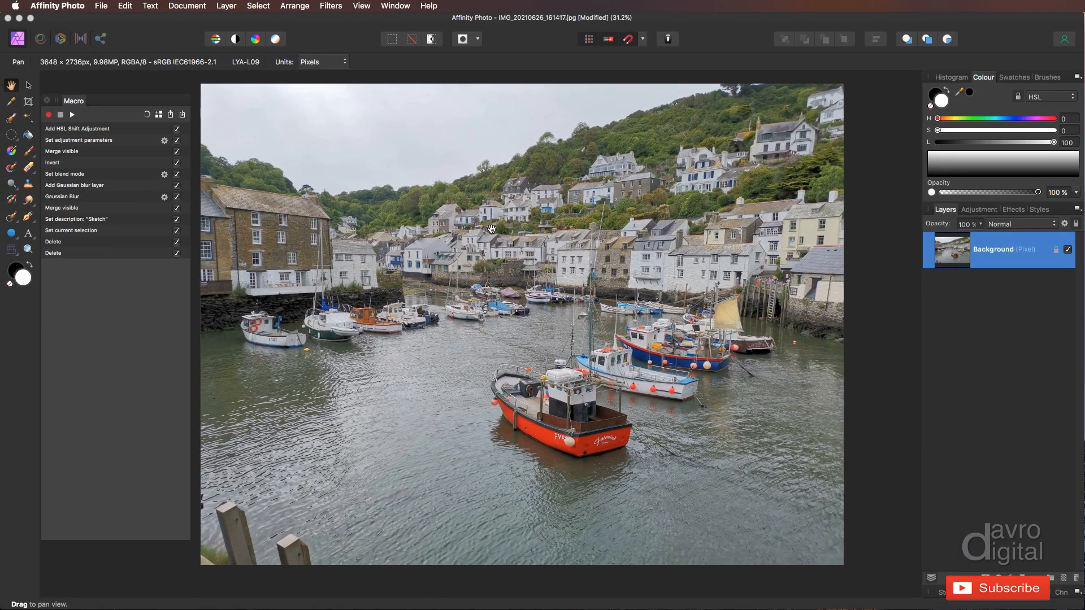
Step: Replay the macro and apply the sketch with a 5 px G Blur radius
{"action": "left_click", "coordinate": [72, 114]}
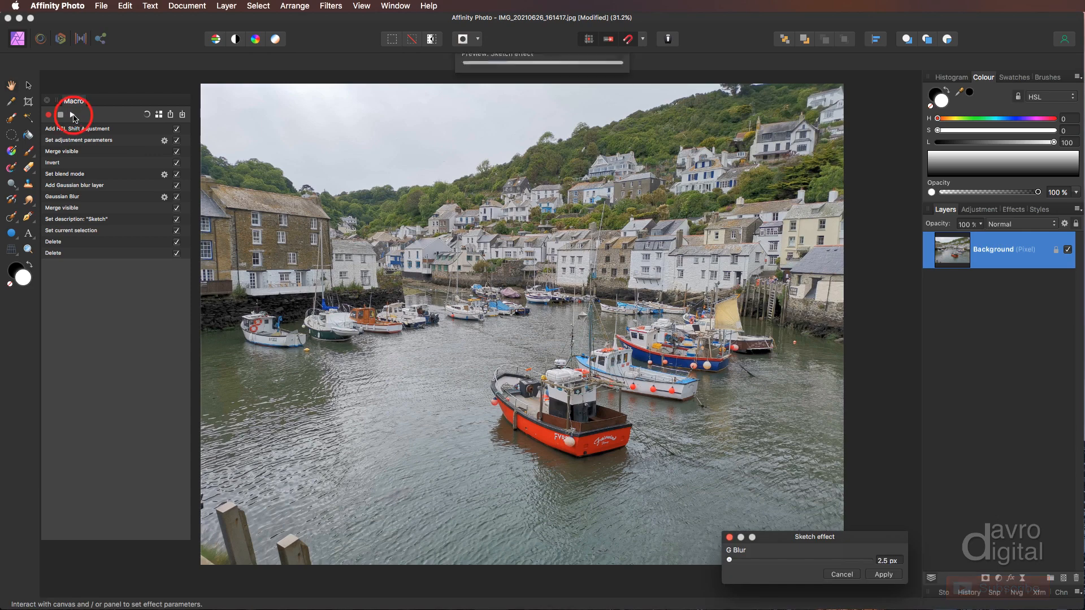
{"action": "left_click", "coordinate": [61, 114]}
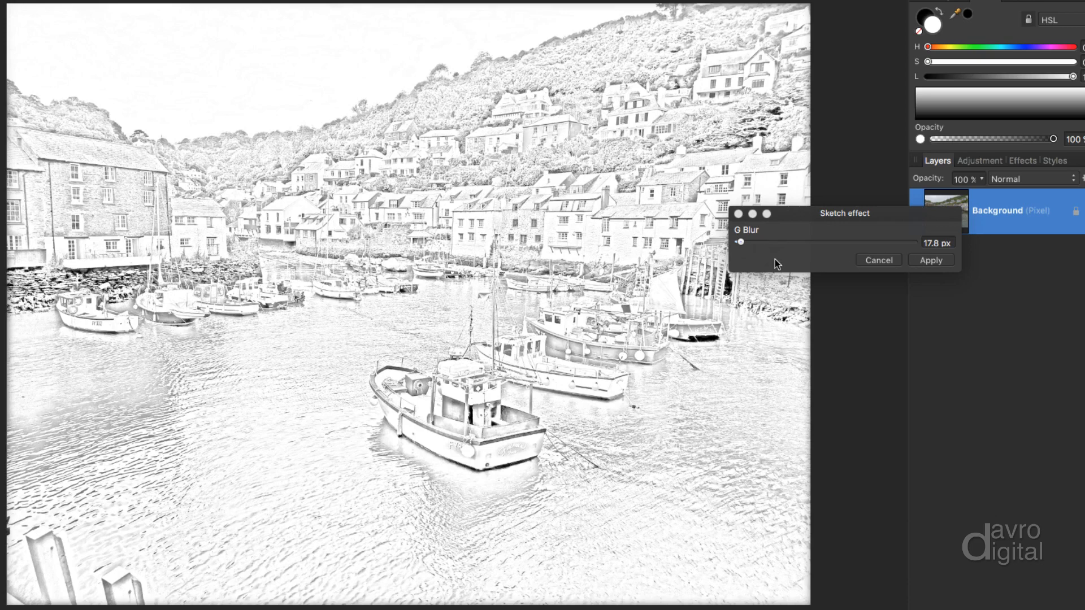
{"action": "mouse_move", "coordinate": [939, 251]}
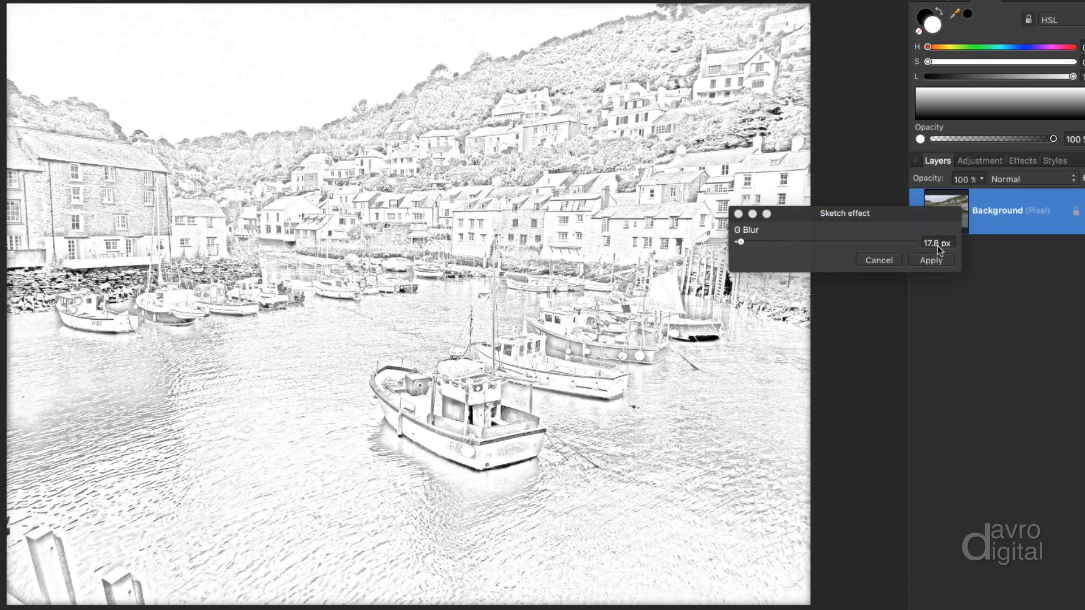
{"action": "triple_click", "coordinate": [936, 244]}
{"action": "type", "text": "4"}
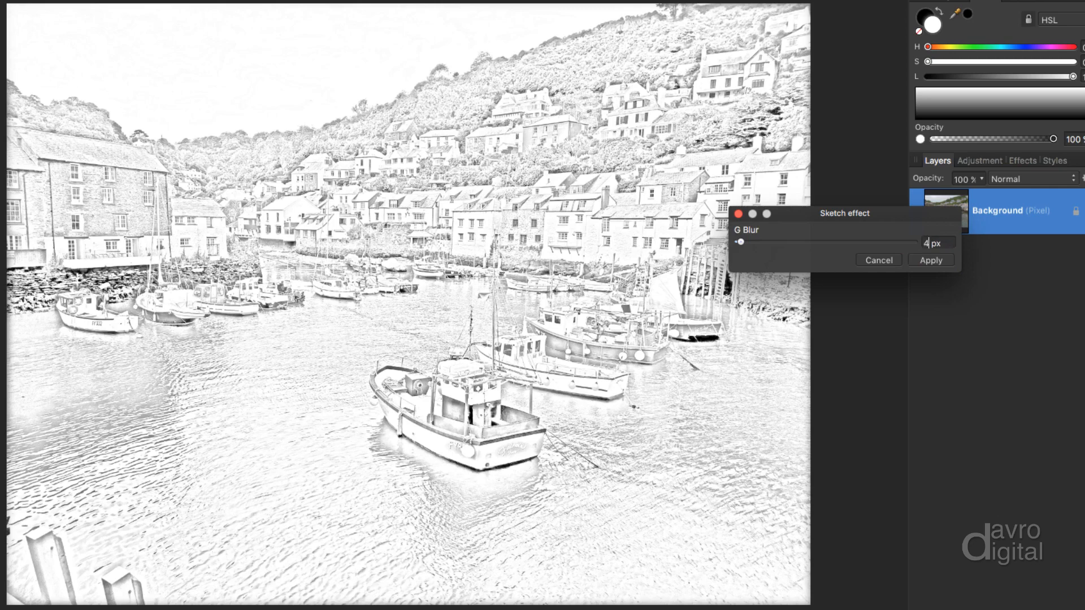
{"action": "triple_click", "coordinate": [937, 243]}
{"action": "type", "text": ".5"}
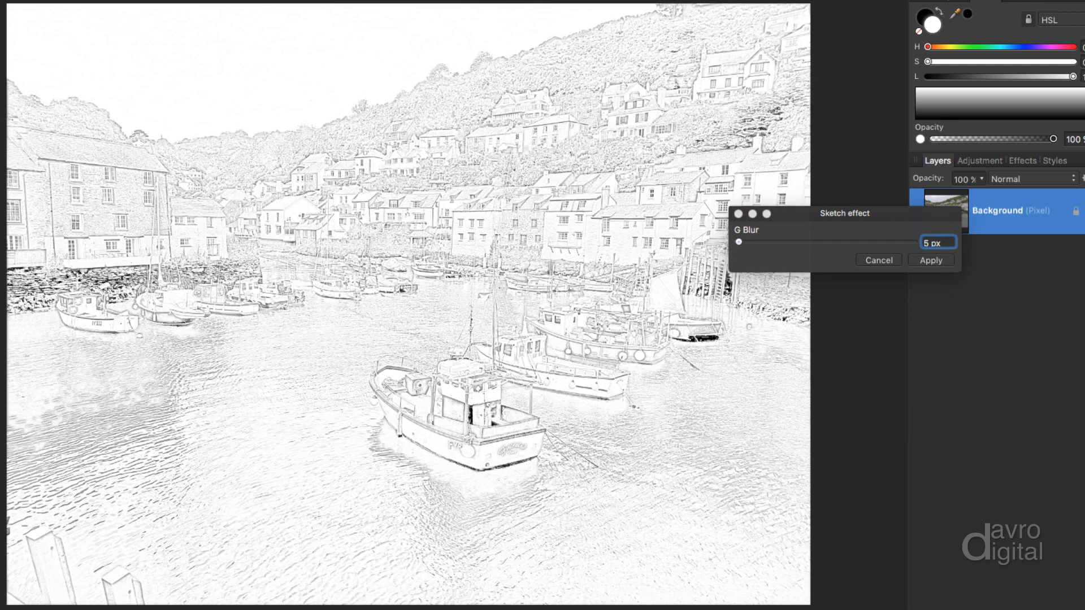
{"action": "left_click", "coordinate": [931, 260]}
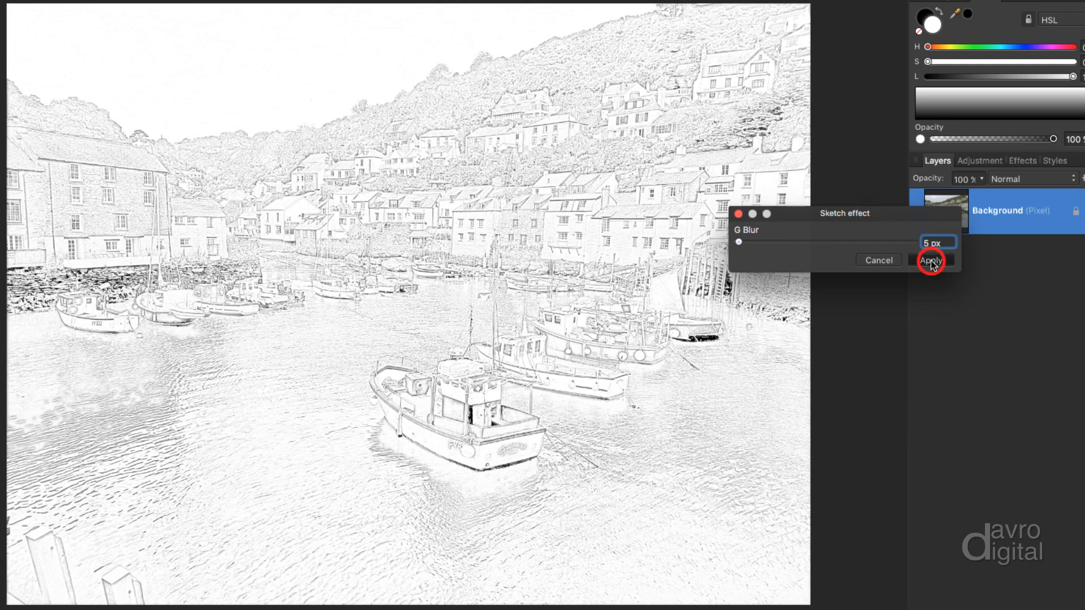
{"action": "left_click", "coordinate": [930, 260]}
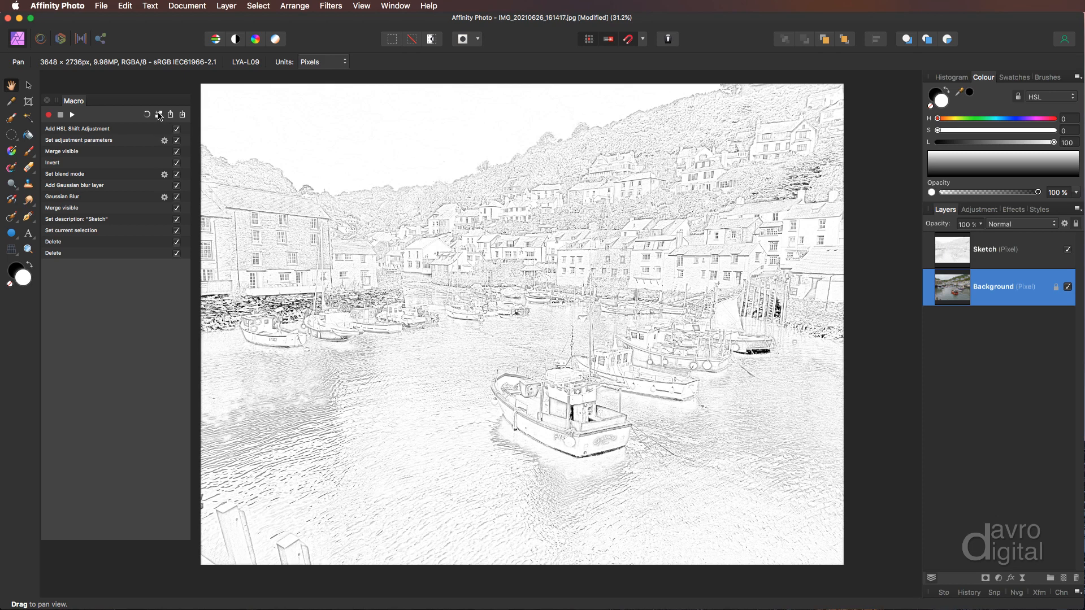
Step: Save the macro to the library's Default category as 'Sketch effect'
{"action": "left_click", "coordinate": [159, 114]}
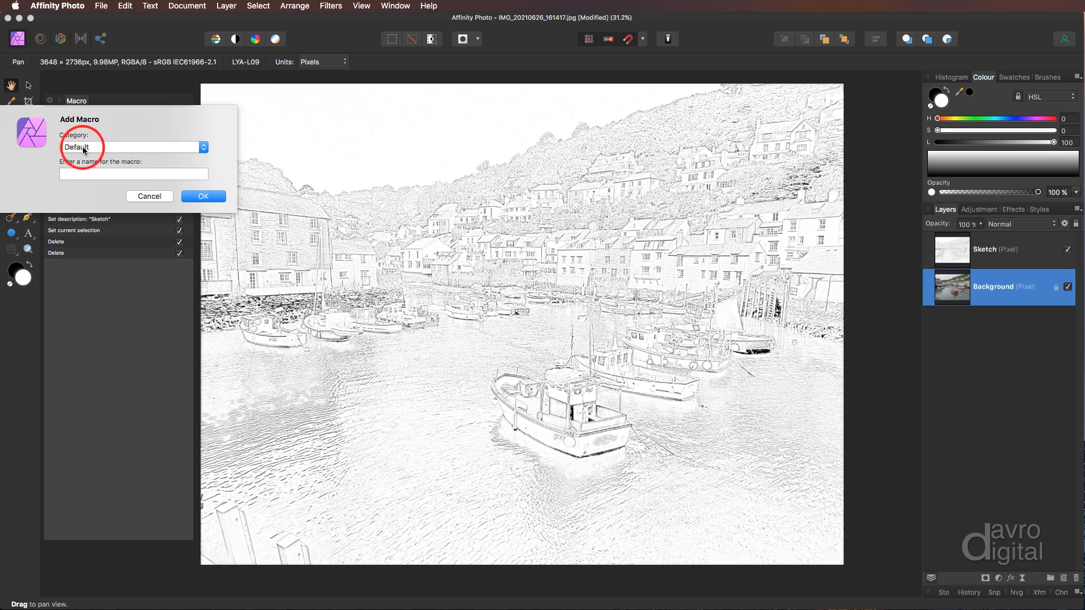
{"action": "left_click", "coordinate": [134, 173]}
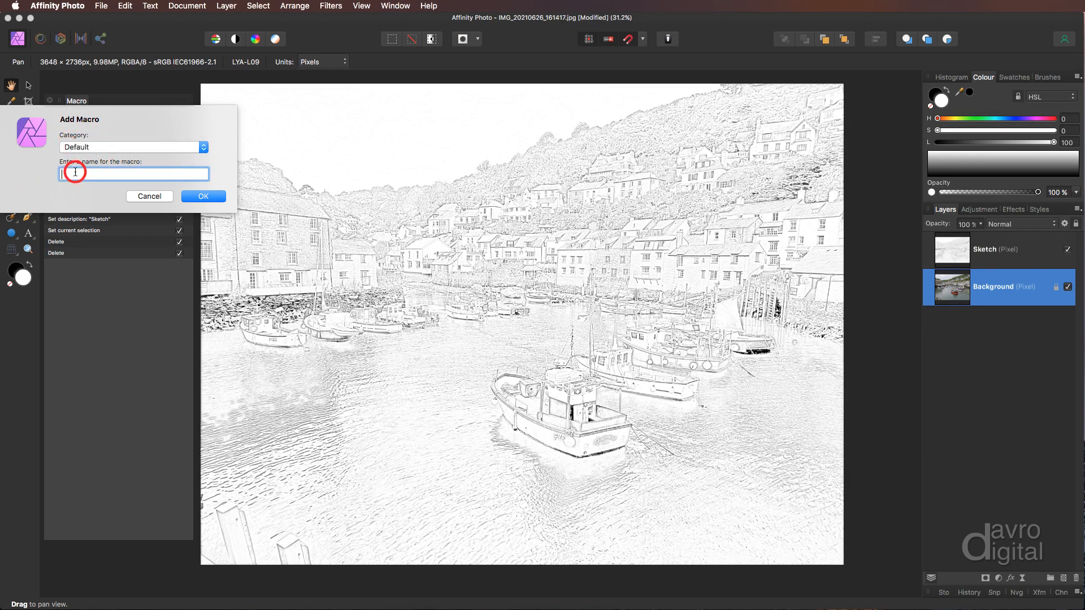
{"action": "type", "text": "Ske"}
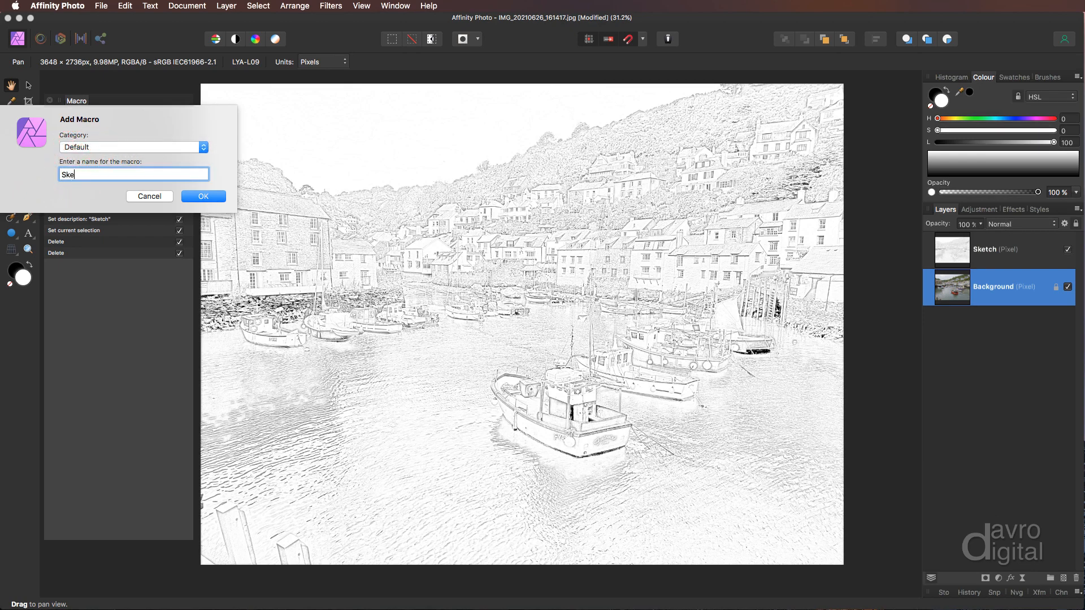
{"action": "type", "text": "tch ef"}
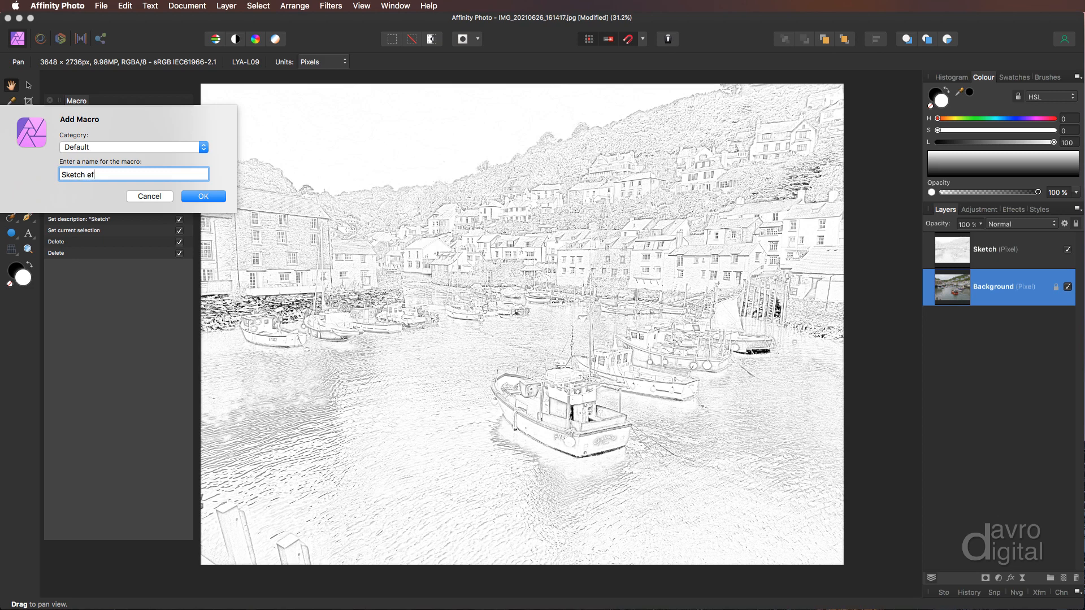
{"action": "type", "text": "fect"}
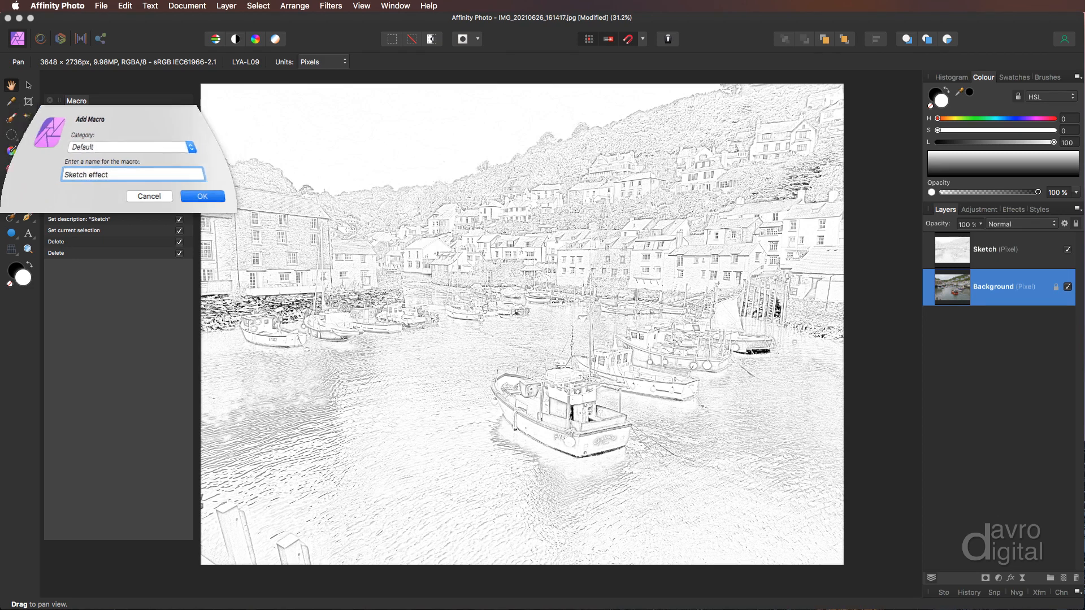
{"action": "left_click", "coordinate": [202, 197]}
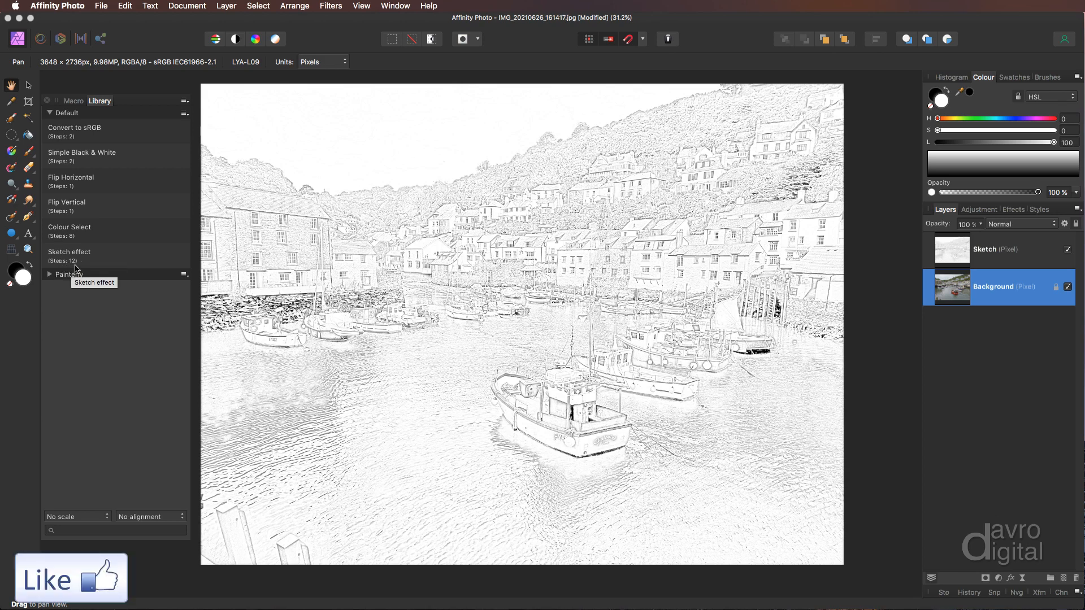
Step: Run the Sketch effect macro on the harbour photo with G Blur set to 3.5 px
{"action": "left_click", "coordinate": [992, 249]}
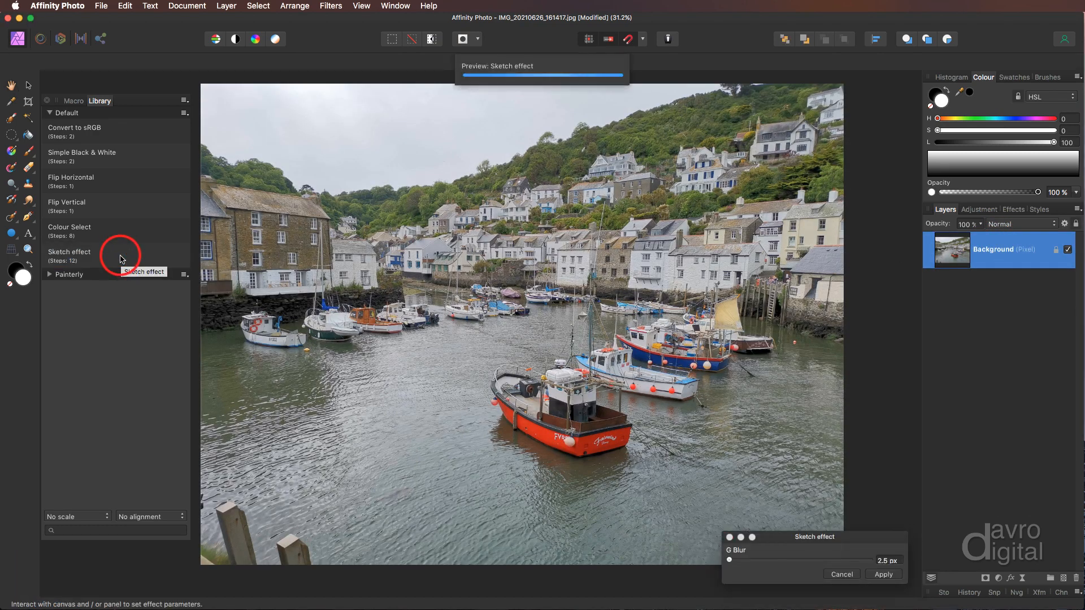
{"action": "double_click", "coordinate": [69, 251]}
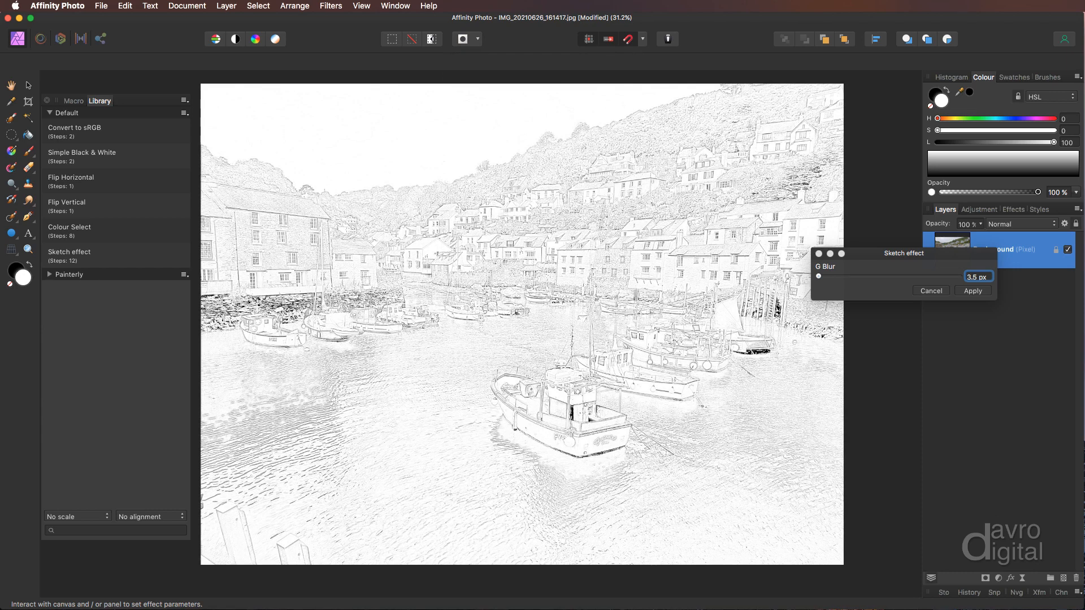
{"action": "mouse_move", "coordinate": [961, 302]}
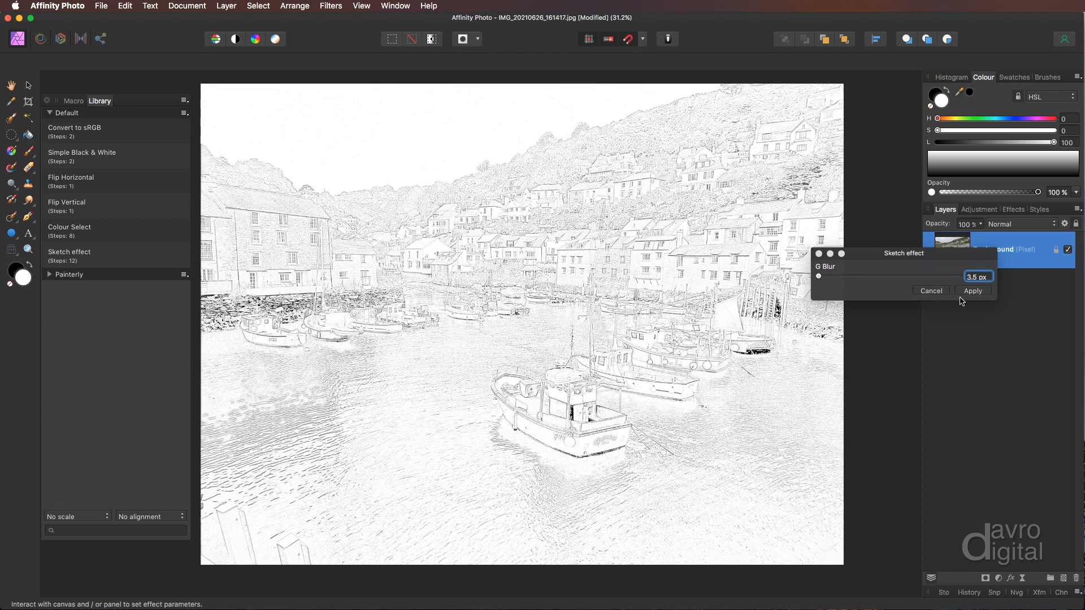
{"action": "left_click", "coordinate": [972, 291]}
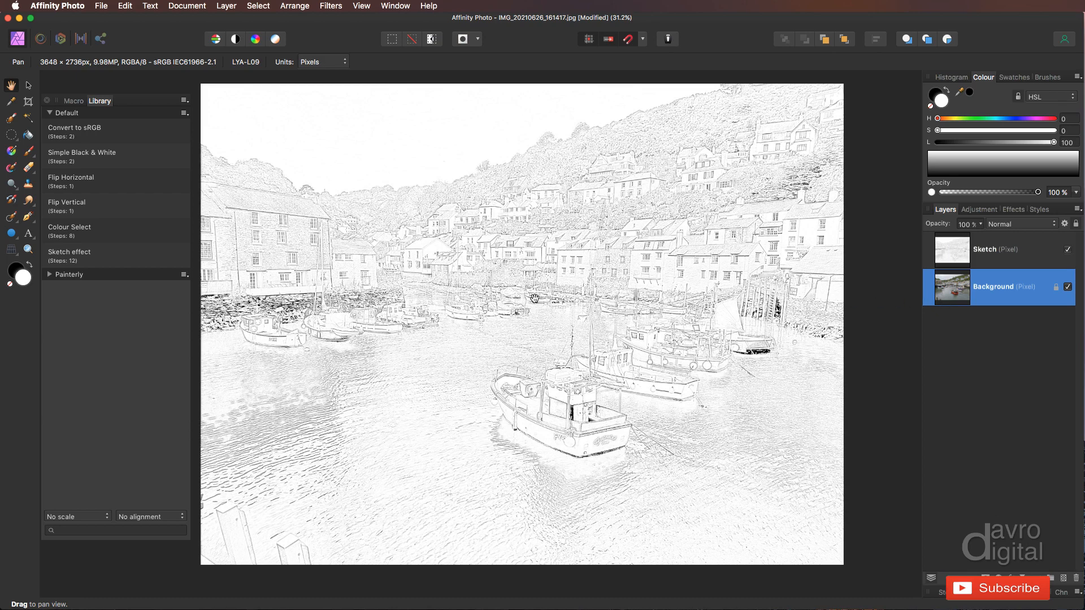
{"action": "mouse_move", "coordinate": [129, 259]}
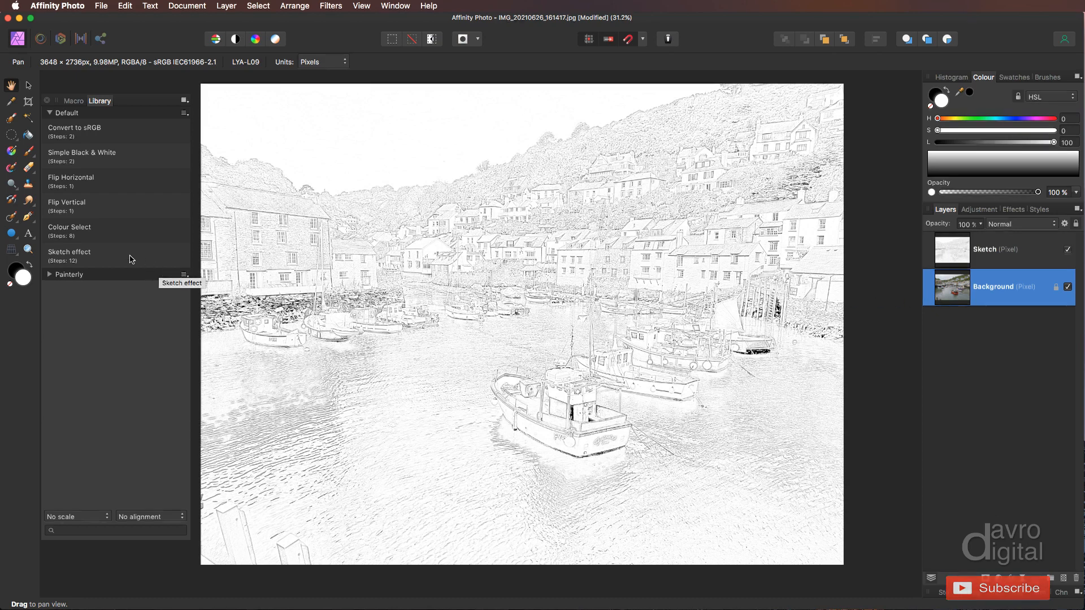
Step: Edit the Sketch effect macro to view its steps, reset the recorder, and return to the Library
{"action": "right_click", "coordinate": [90, 256]}
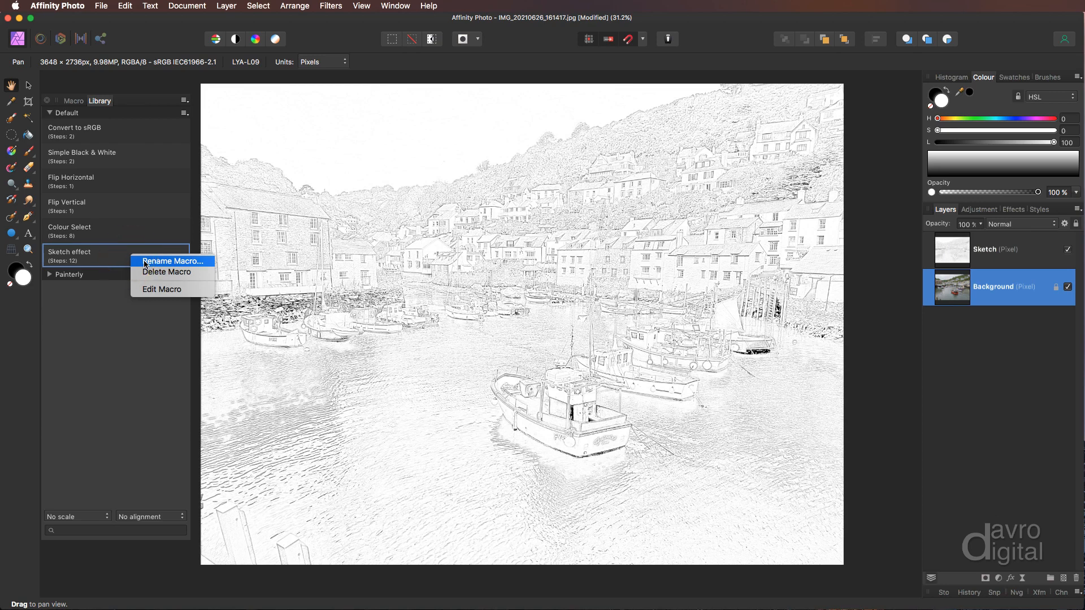
{"action": "mouse_move", "coordinate": [166, 272]}
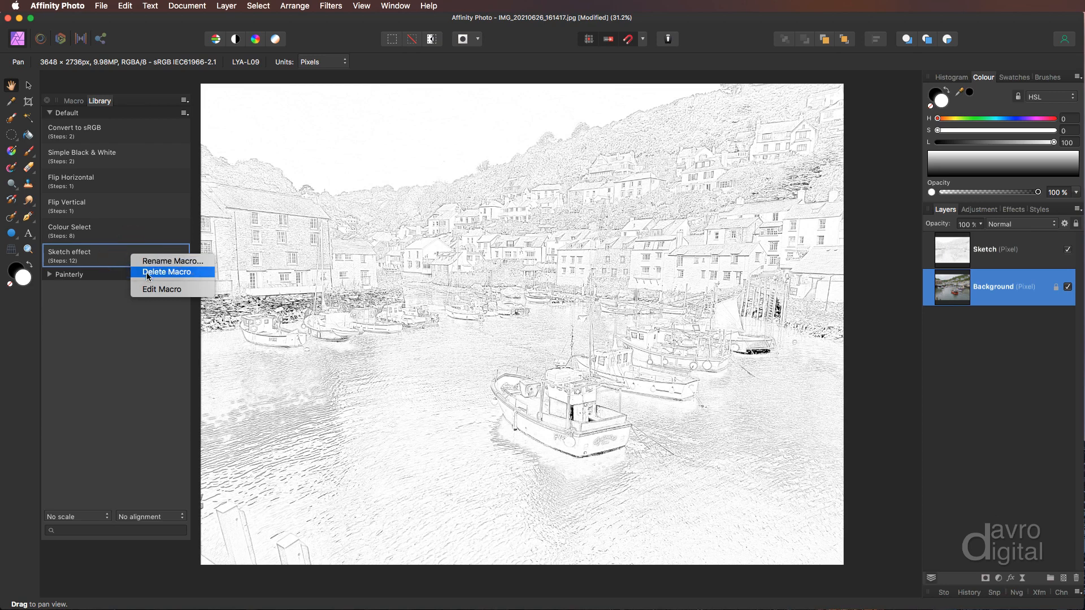
{"action": "mouse_move", "coordinate": [162, 290]}
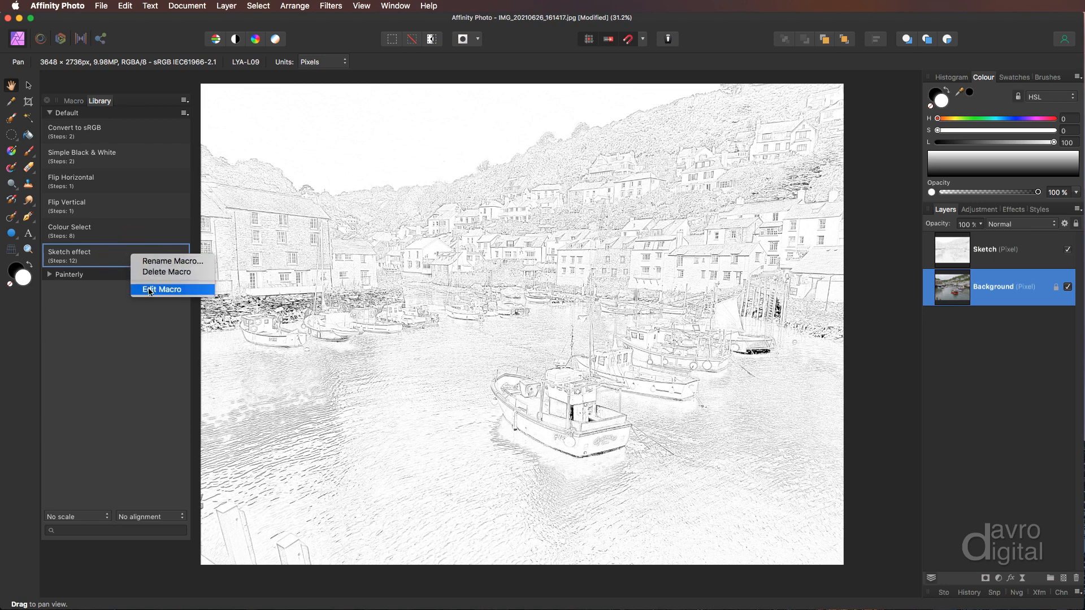
{"action": "left_click", "coordinate": [163, 289]}
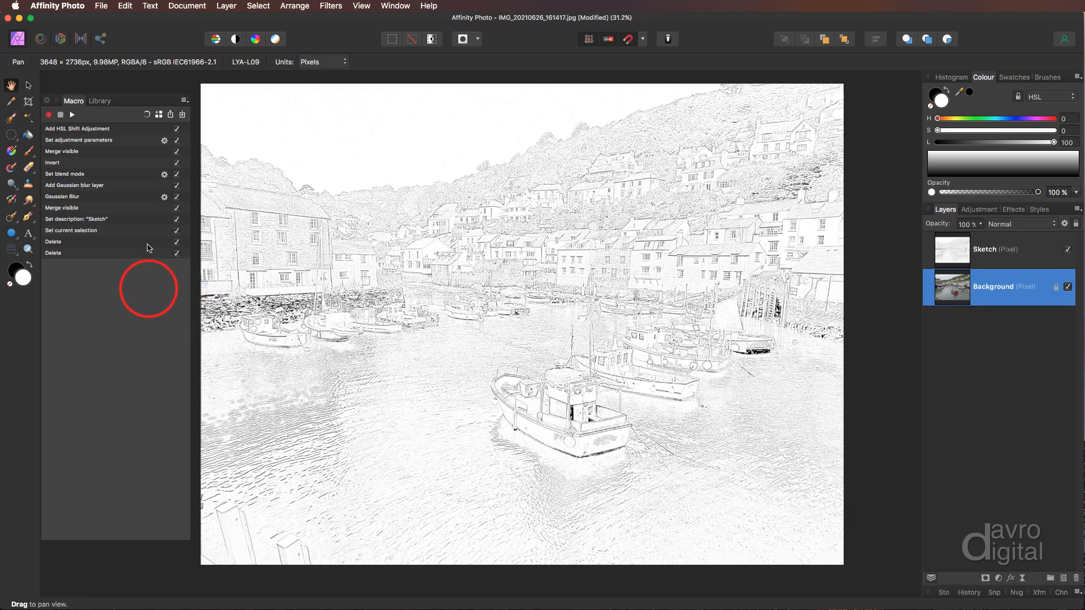
{"action": "mouse_move", "coordinate": [130, 170]}
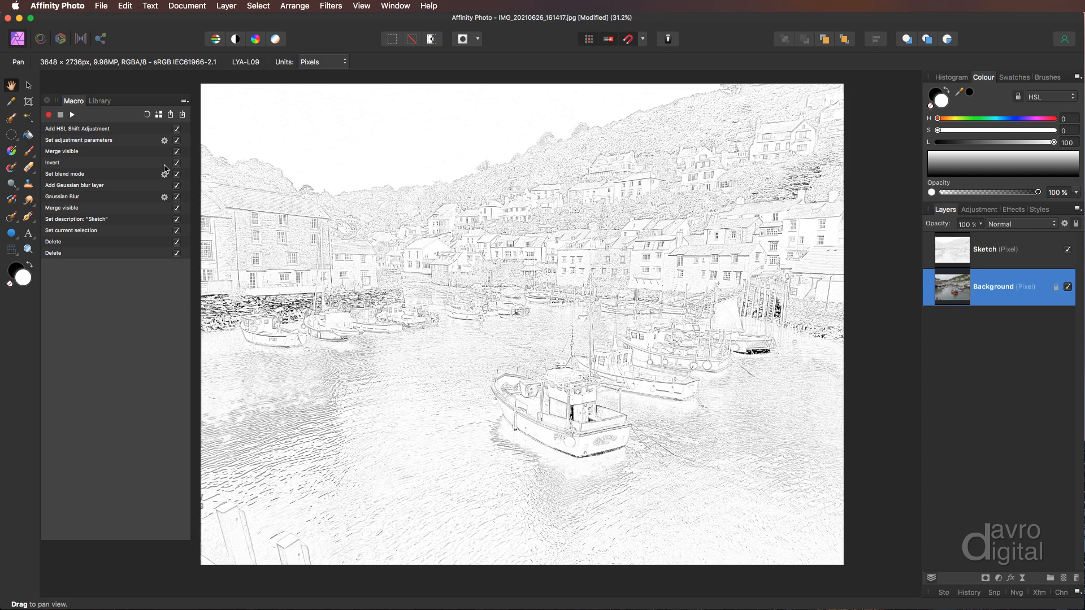
{"action": "mouse_move", "coordinate": [178, 247]}
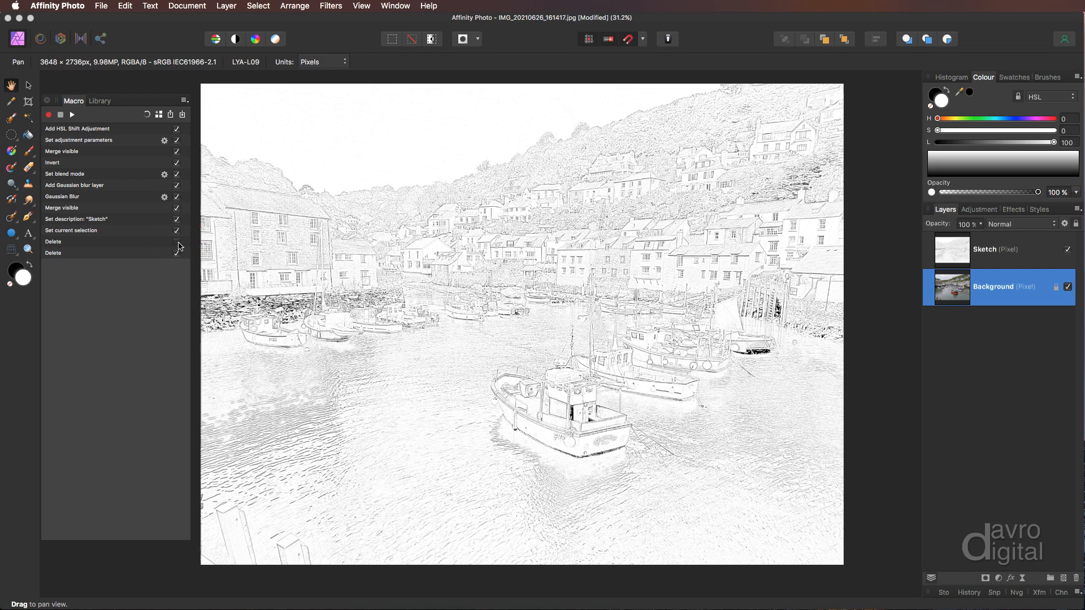
{"action": "mouse_move", "coordinate": [103, 244]}
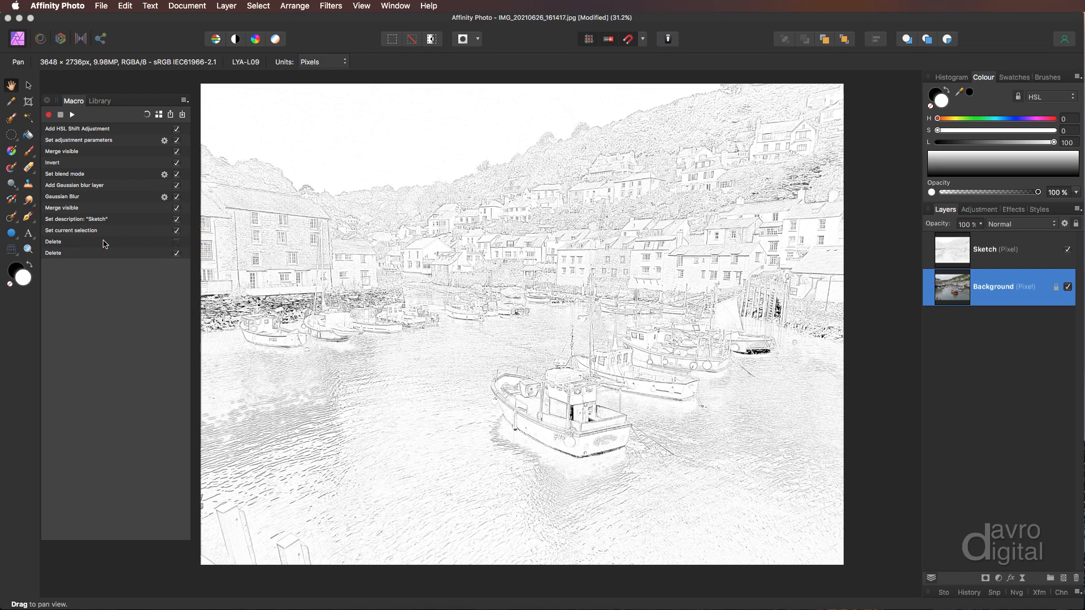
{"action": "mouse_move", "coordinate": [177, 243]}
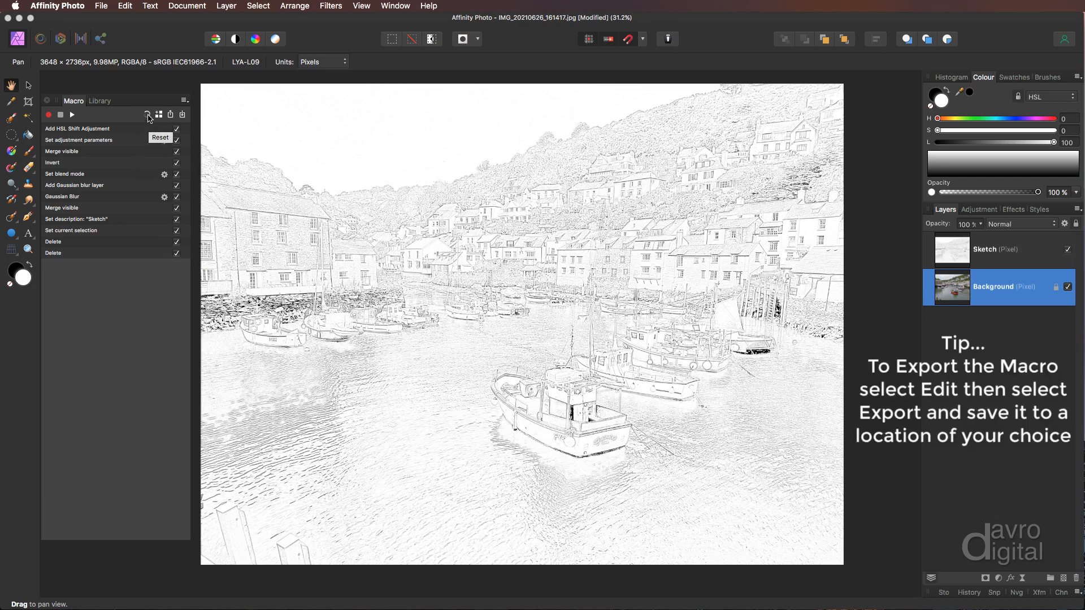
{"action": "left_click", "coordinate": [148, 114]}
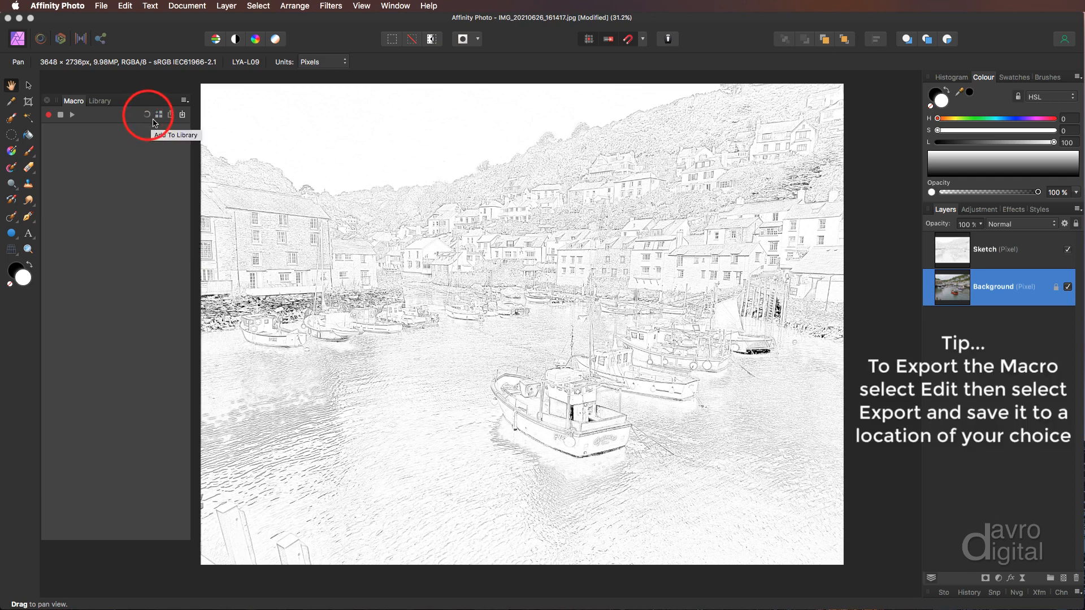
{"action": "mouse_move", "coordinate": [182, 115]}
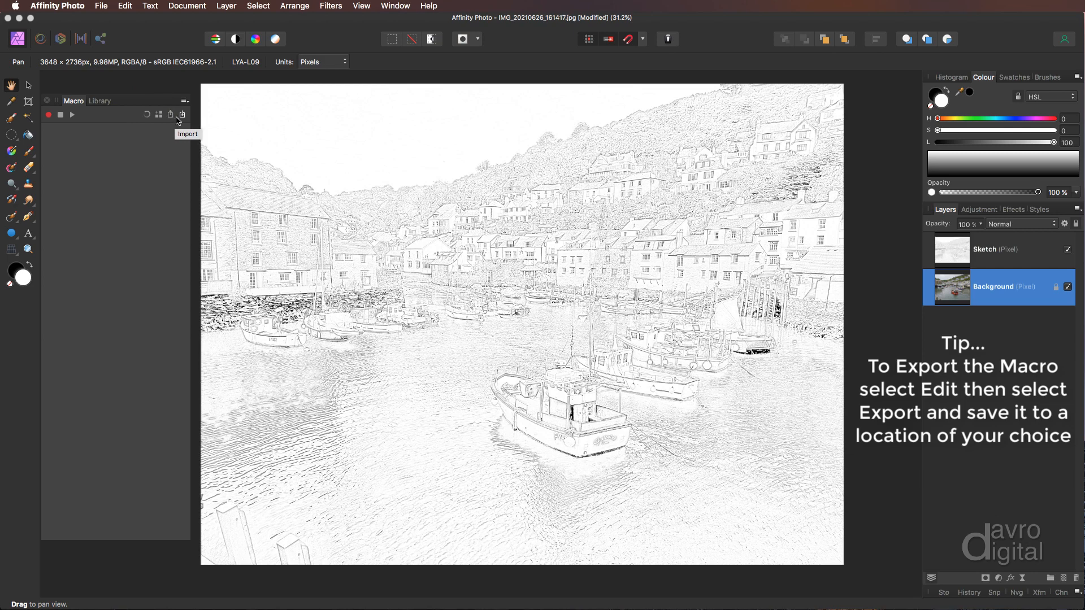
{"action": "left_click", "coordinate": [99, 101]}
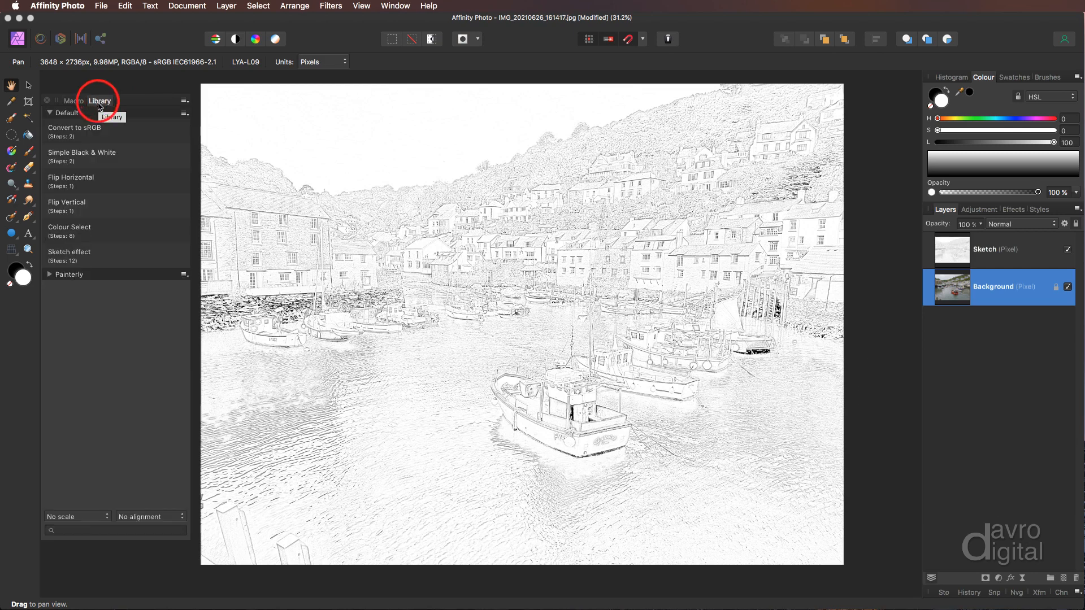
{"action": "mouse_move", "coordinate": [86, 262]}
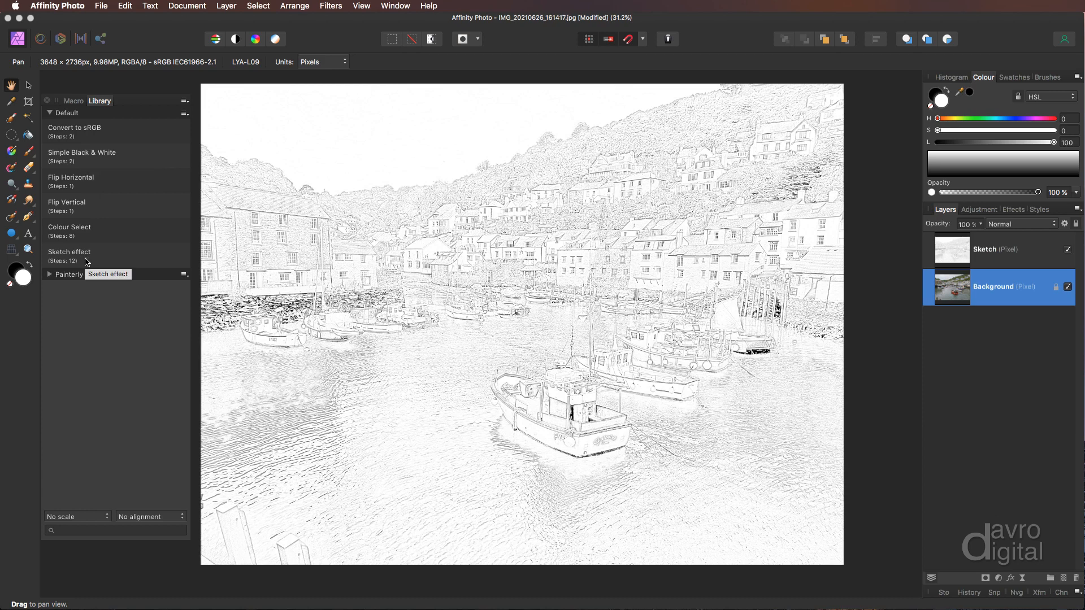
{"action": "left_click", "coordinate": [69, 255]}
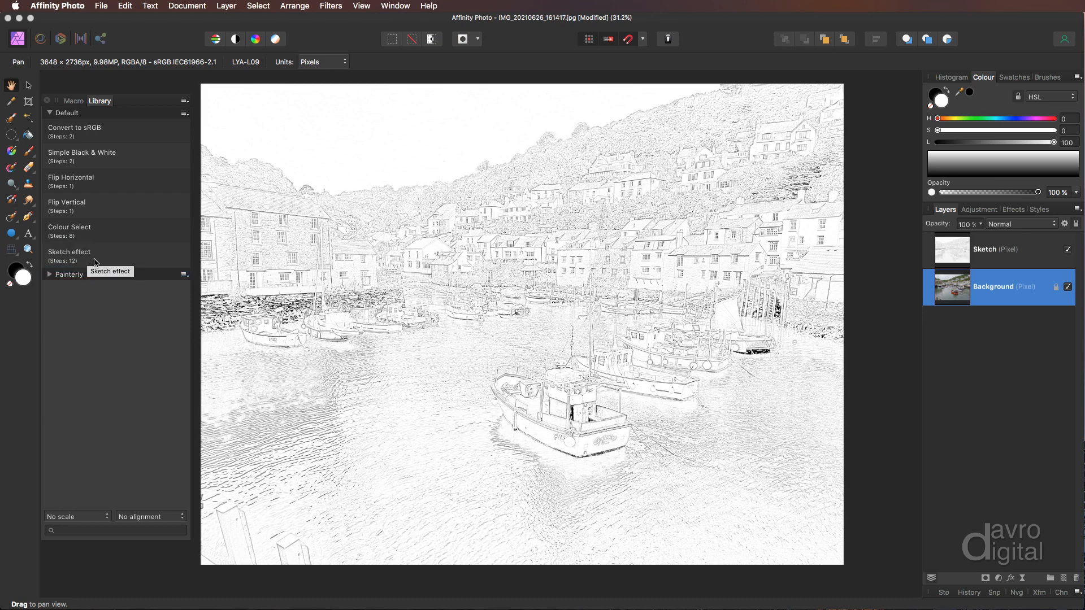
{"action": "mouse_move", "coordinate": [727, 301]}
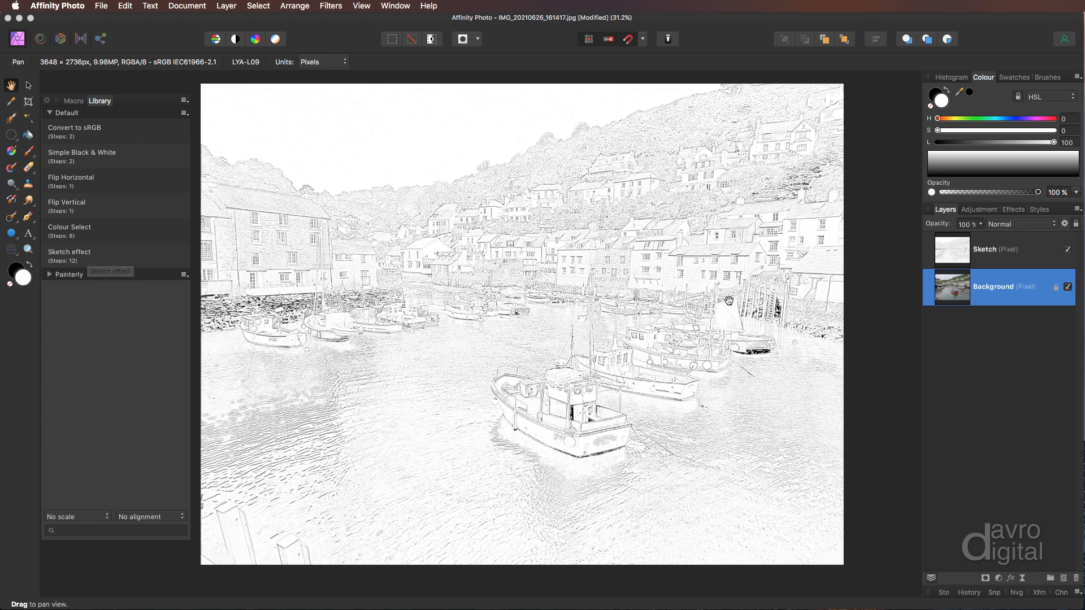